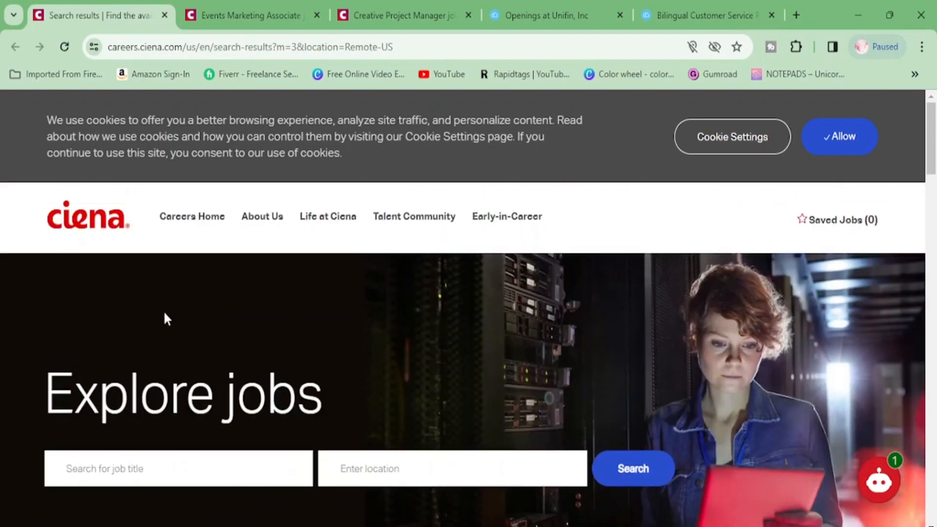
Scroll steadily down through the page currently in view before changing postings.
scroll("down", 3)
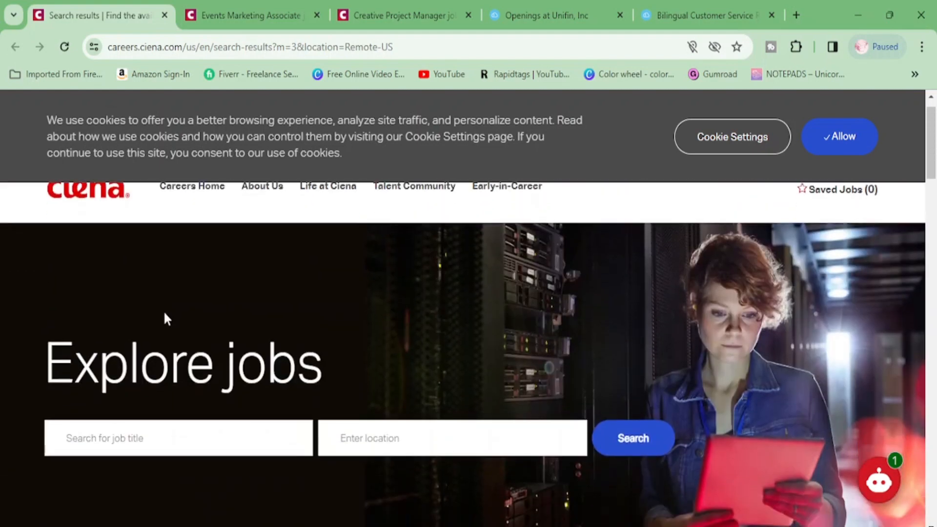
scroll("down", 3)
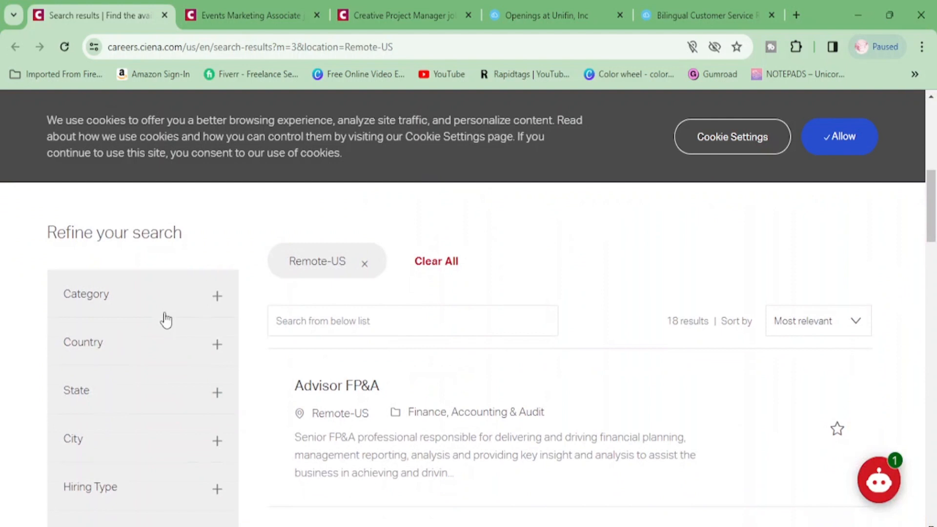
scroll("down", 3)
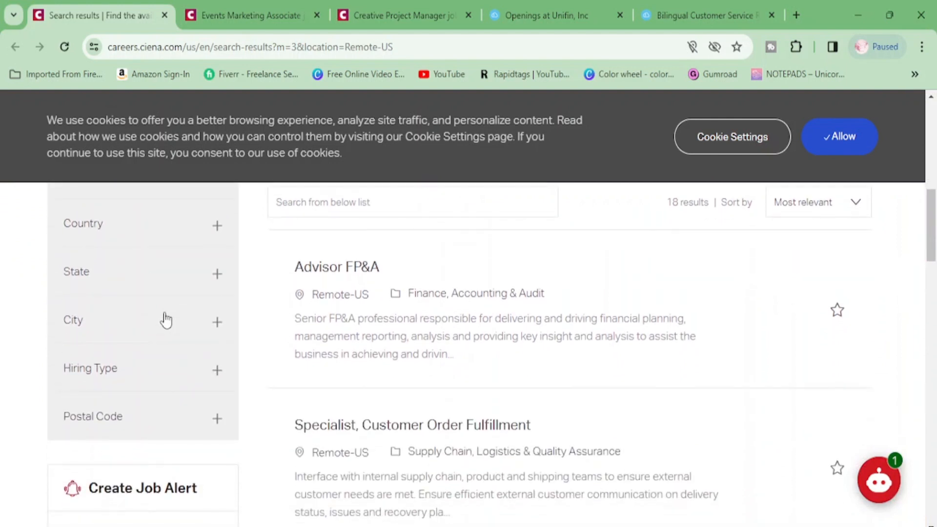
scroll("down", 3)
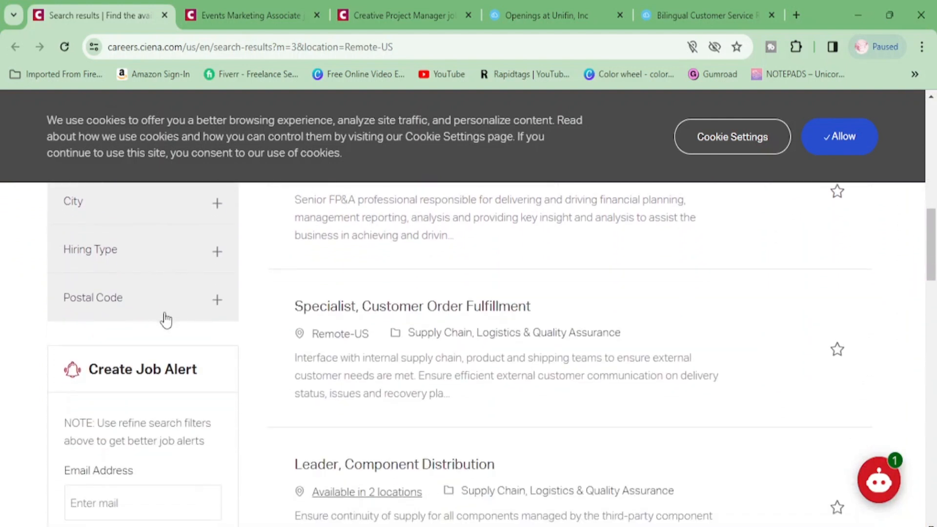
scroll("down", 3)
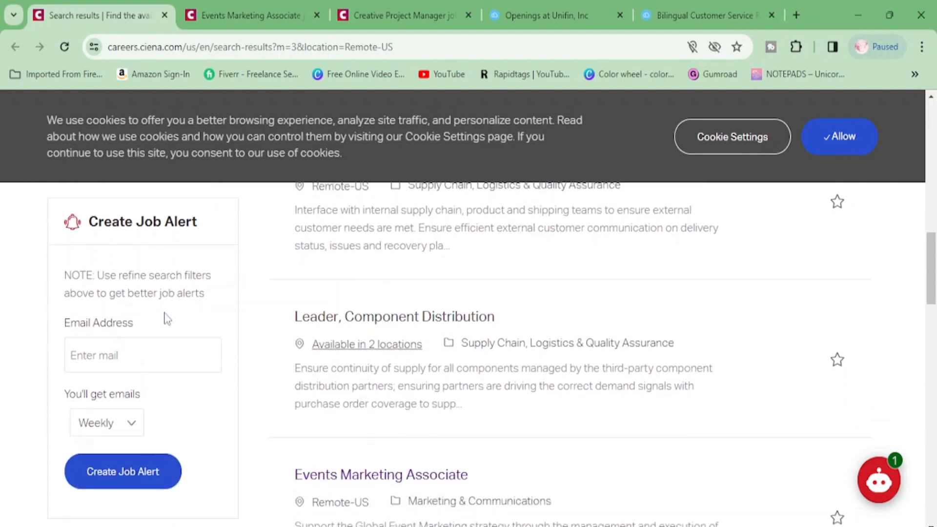
scroll("down", 3)
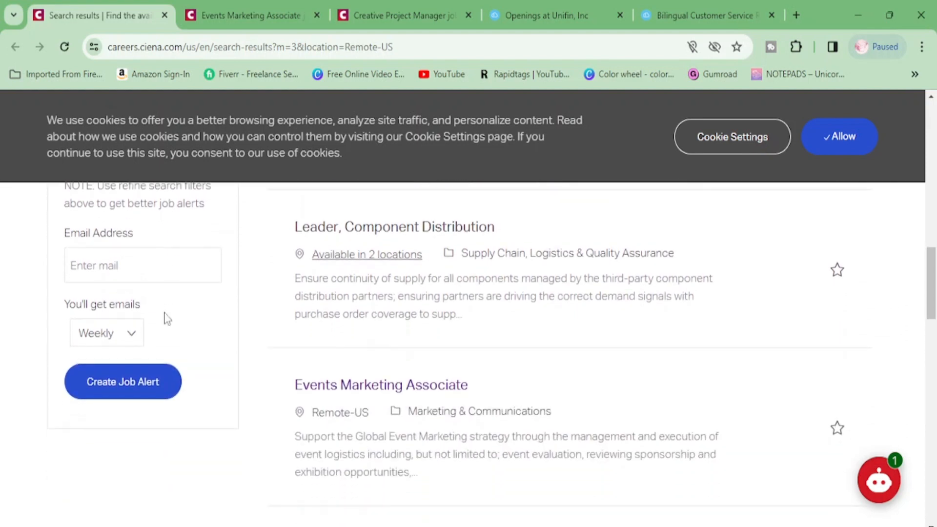
scroll("down", 3)
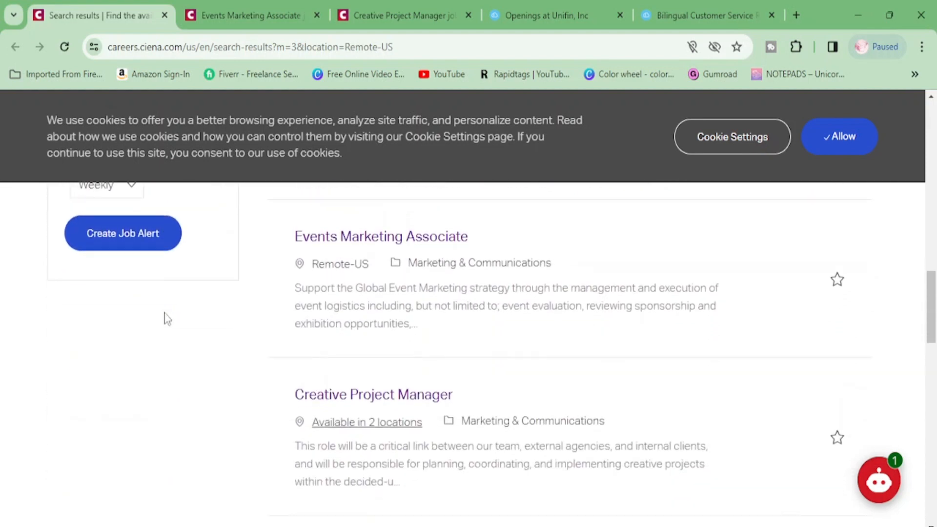
scroll("down", 3)
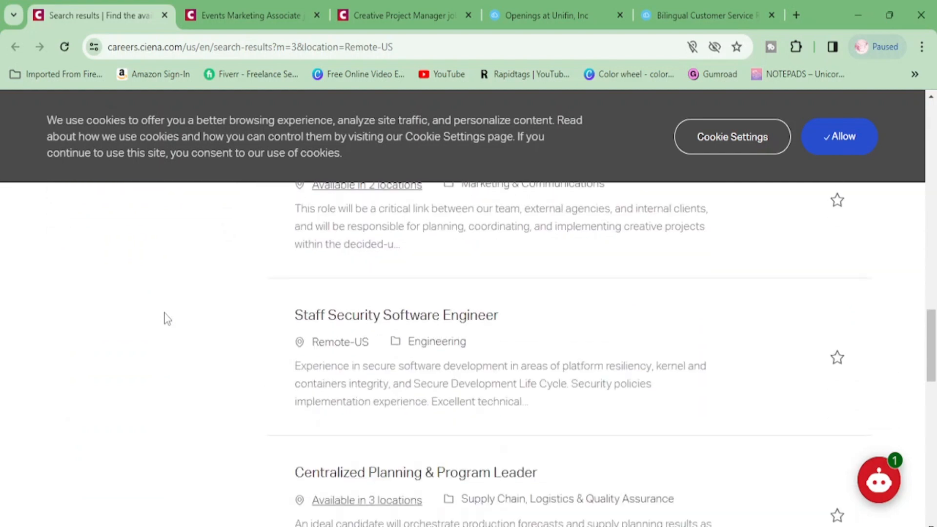
scroll("down", 3)
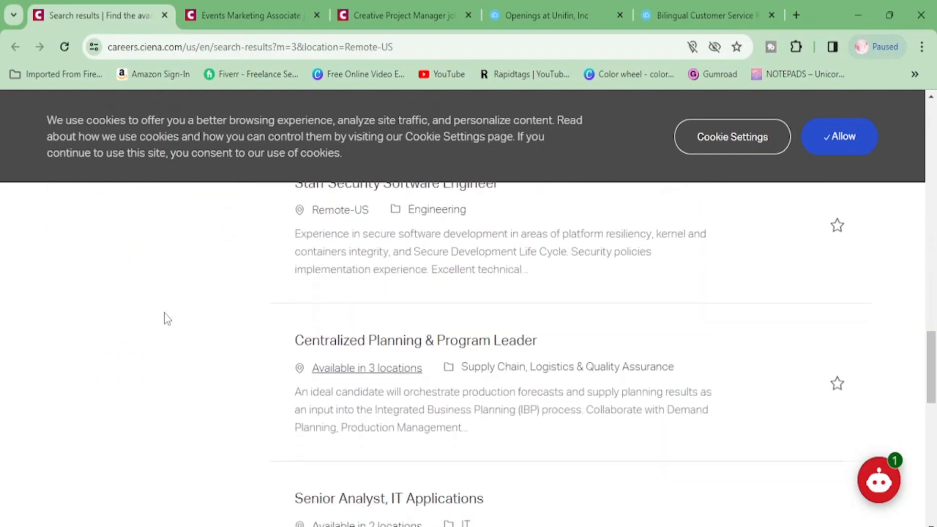
scroll("down", 3)
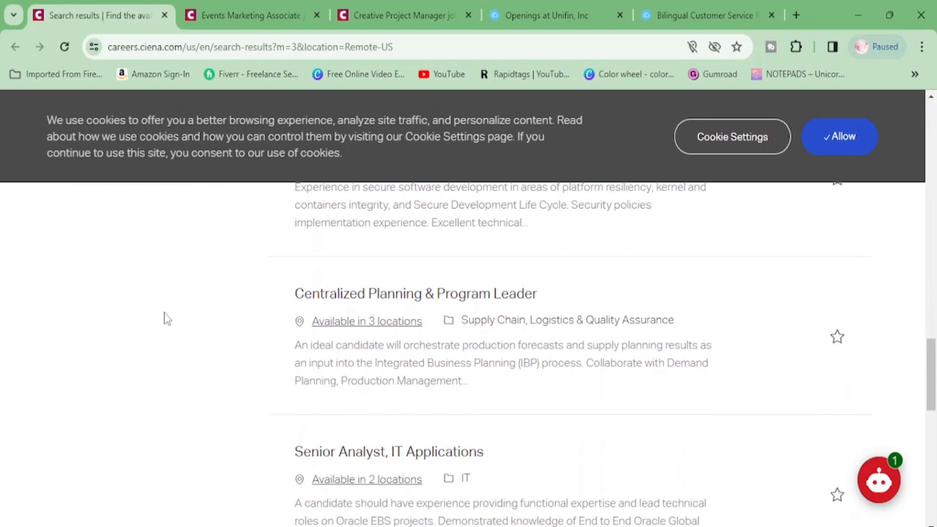
scroll("down", 3)
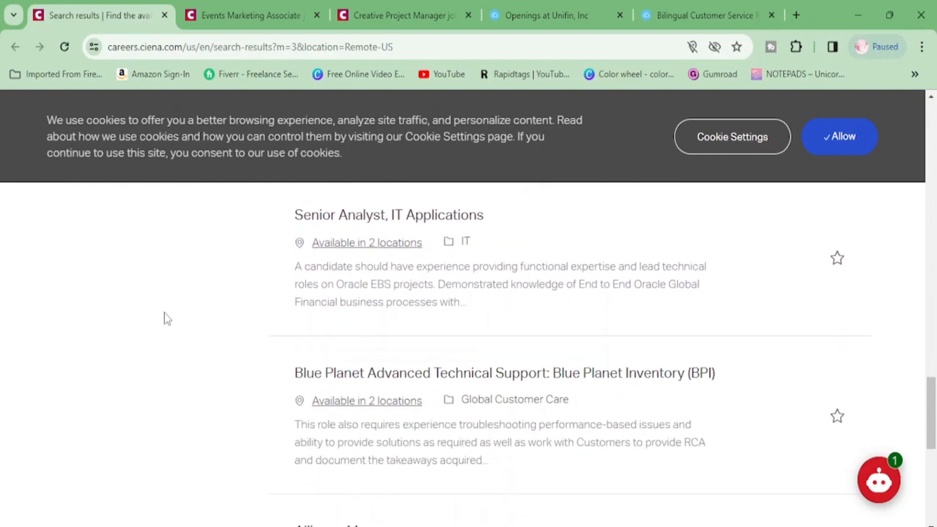
scroll("down", 3)
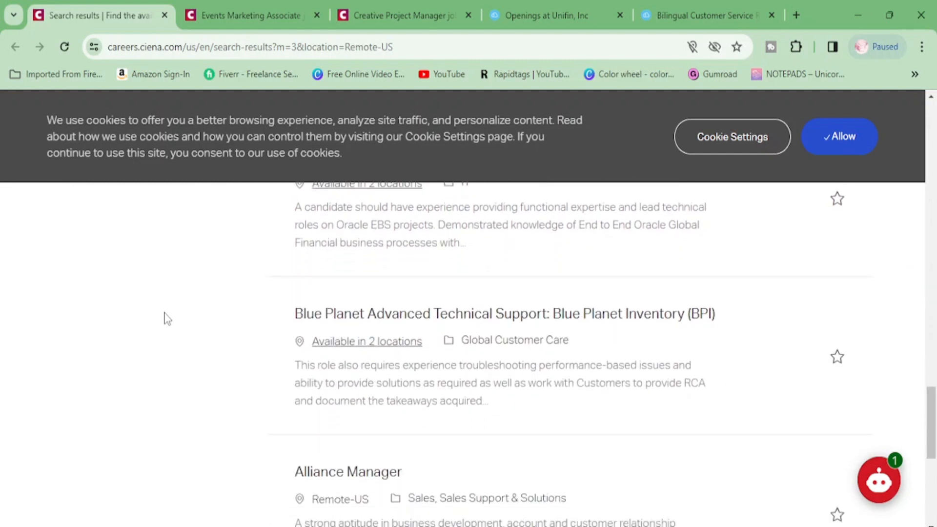
scroll("down", 3)
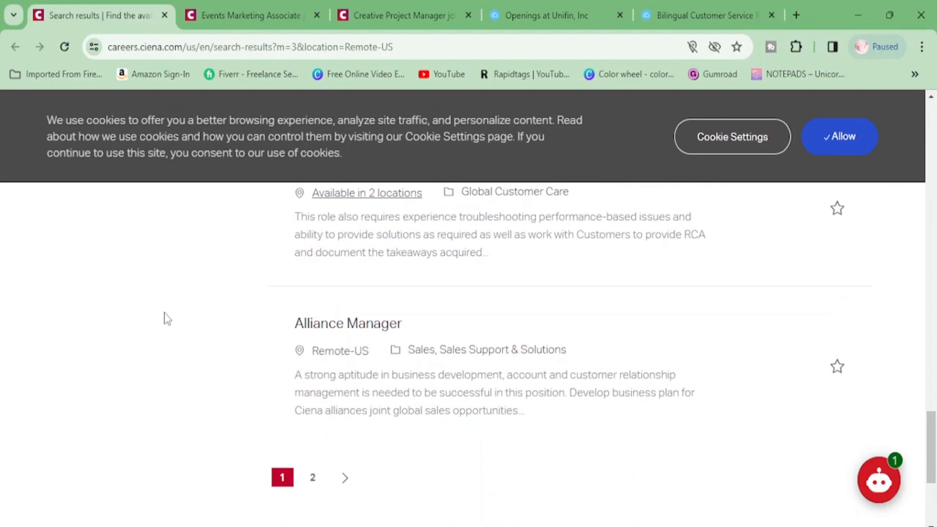
mouse_move(268, 460)
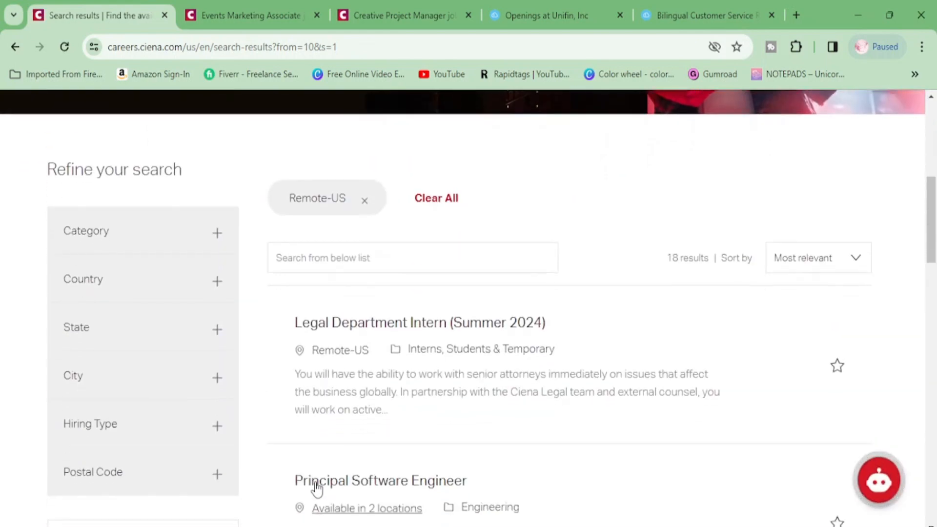
scroll("down", 3)
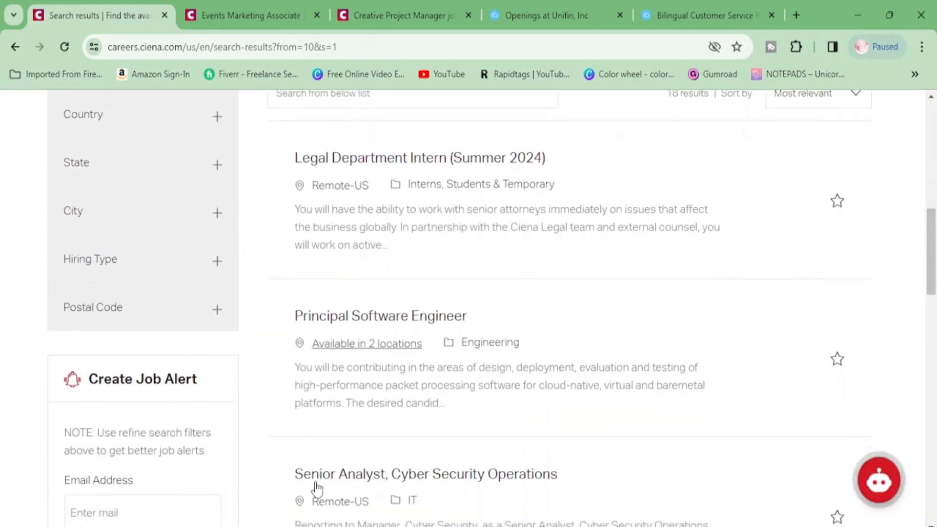
scroll("down", 3)
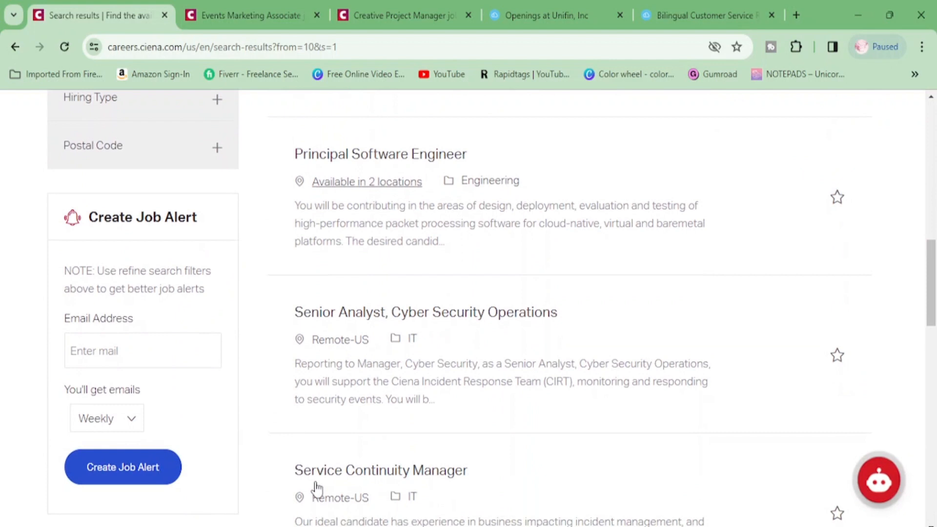
scroll("down", 3)
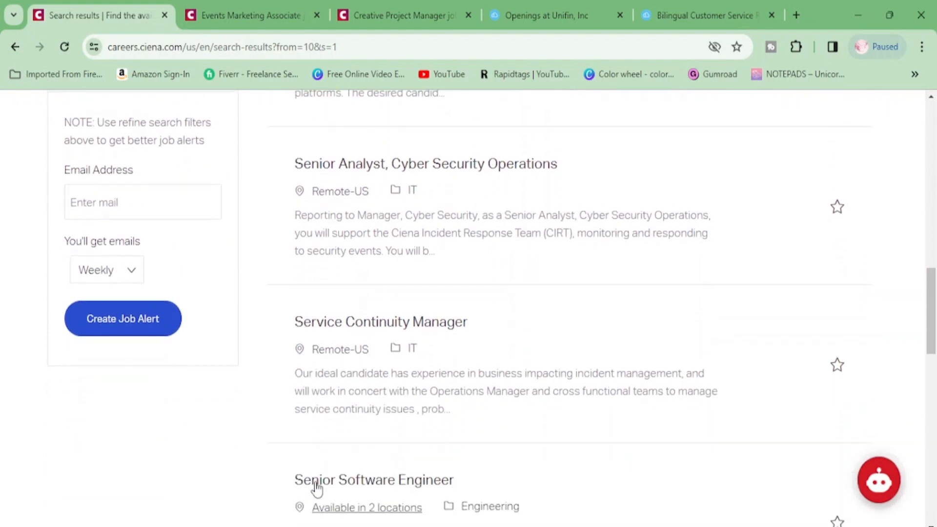
scroll("down", 3)
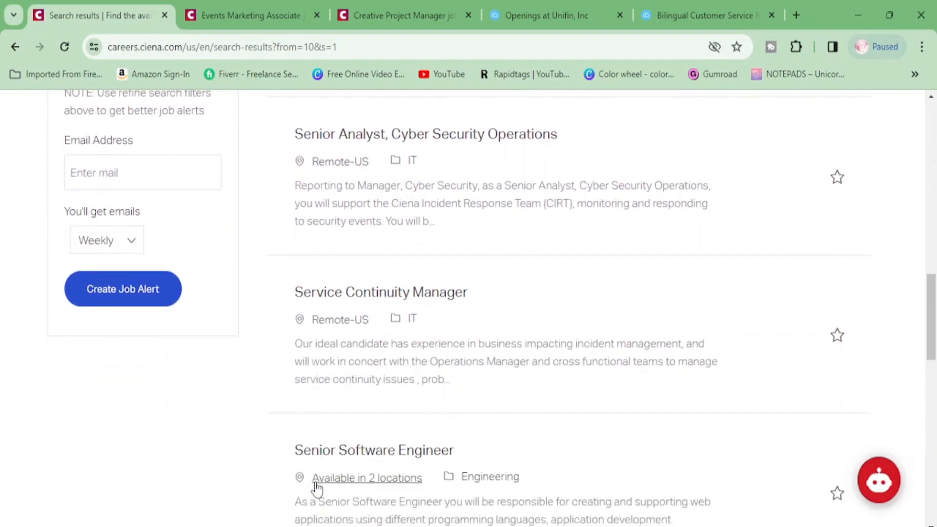
scroll("down", 3)
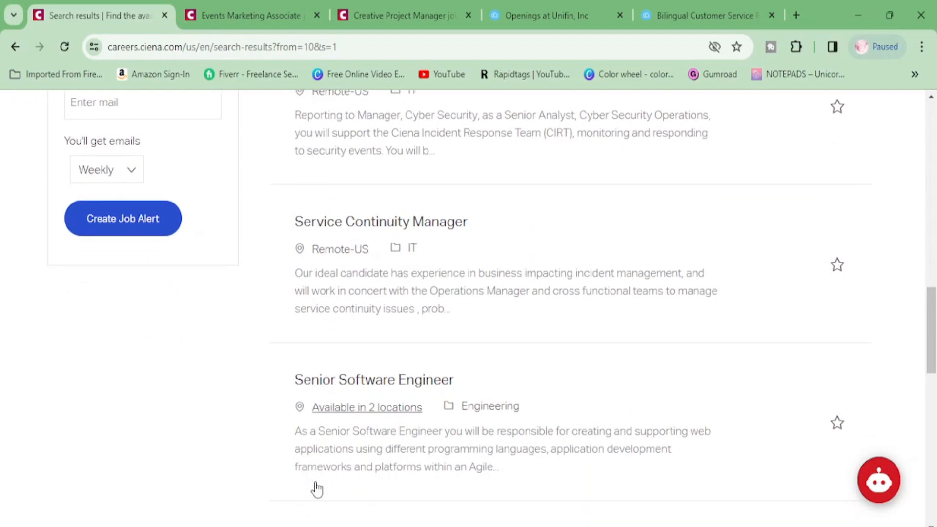
scroll("down", 3)
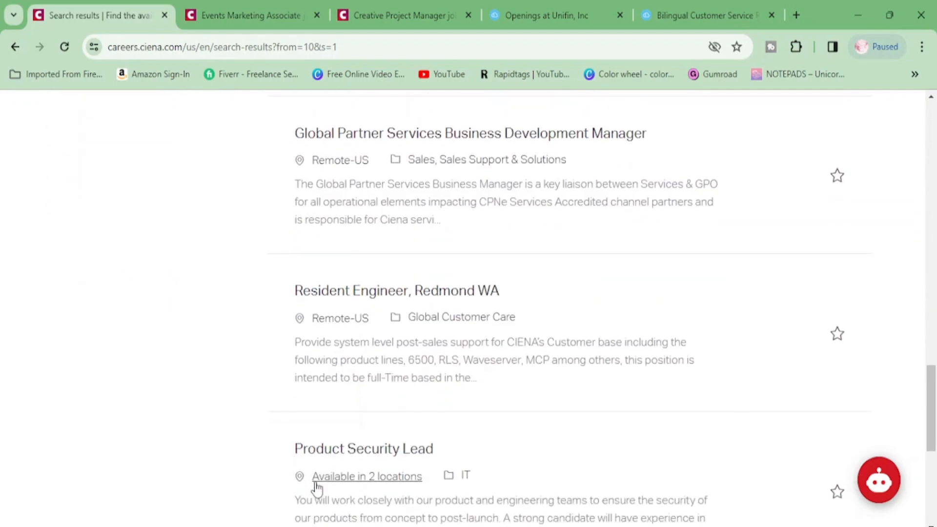
scroll("down", 3)
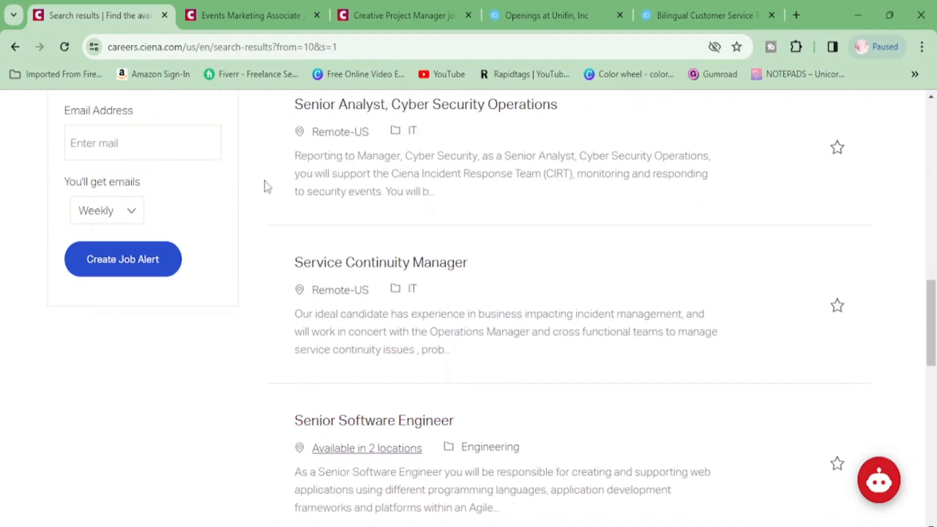
Switch to the Events Marketing Associate posting, clear the title highlight and read down to Overall Responsibilities.
left_click(251, 14)
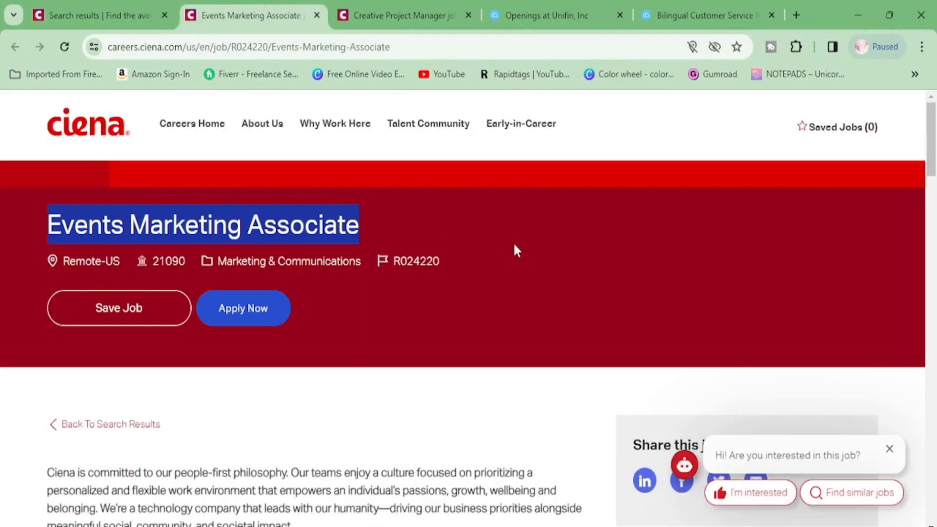
left_click(541, 261)
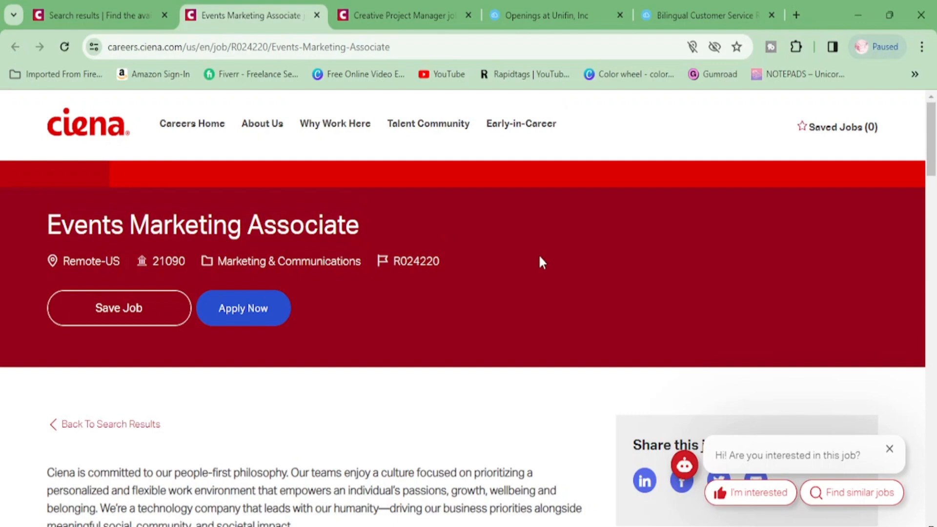
scroll("down", 3)
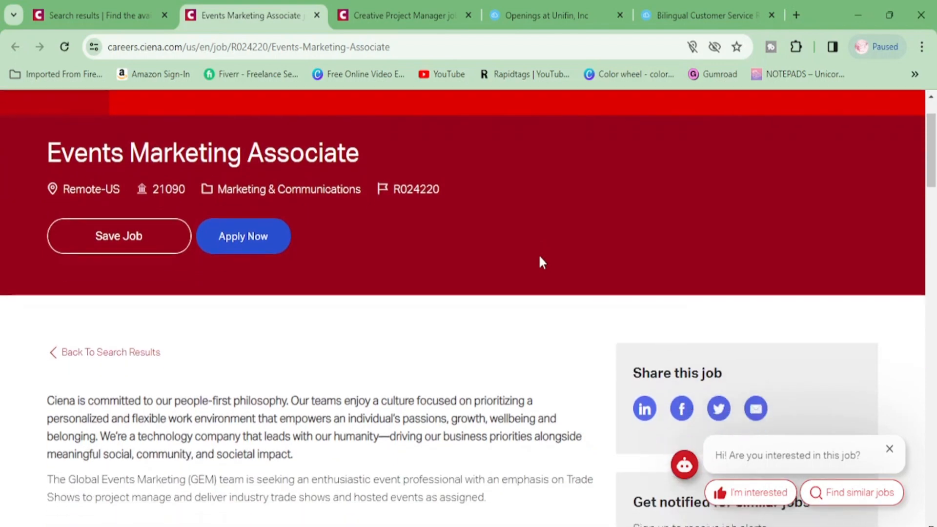
scroll("down", 3)
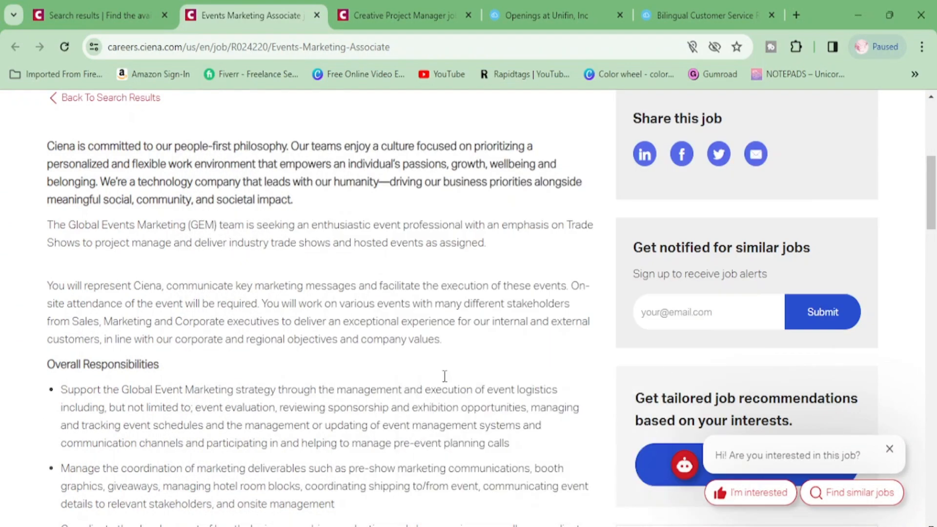
scroll("down", 3)
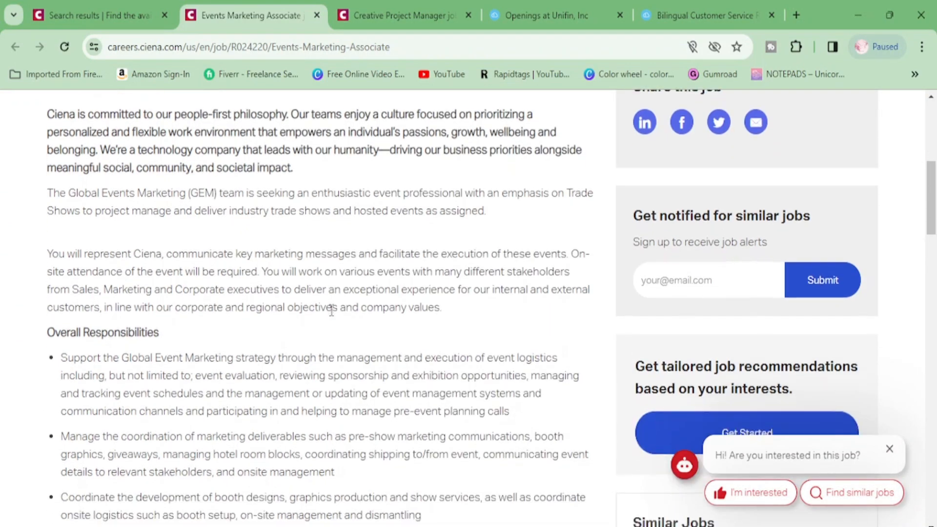
scroll("down", 3)
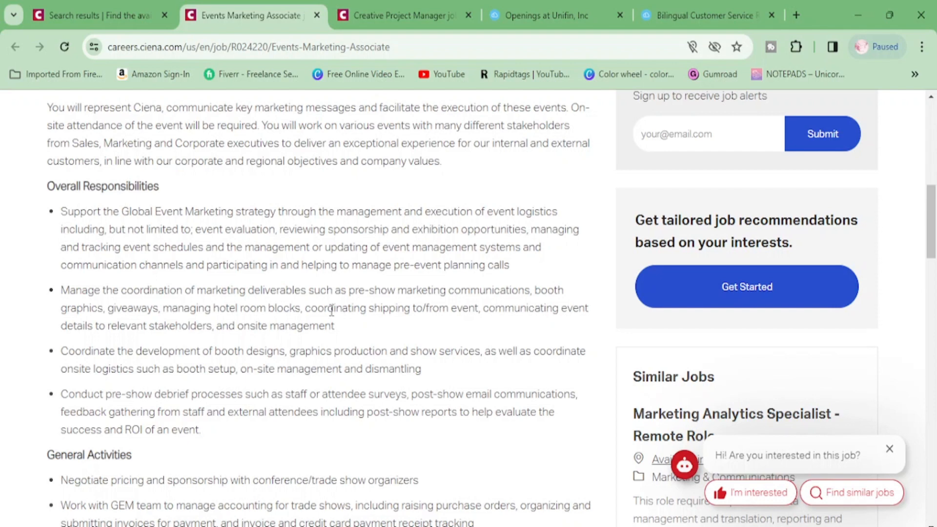
Read through General Activities, Collaboration with stakeholders and Areas of impact into the Experience section.
scroll("down", 3)
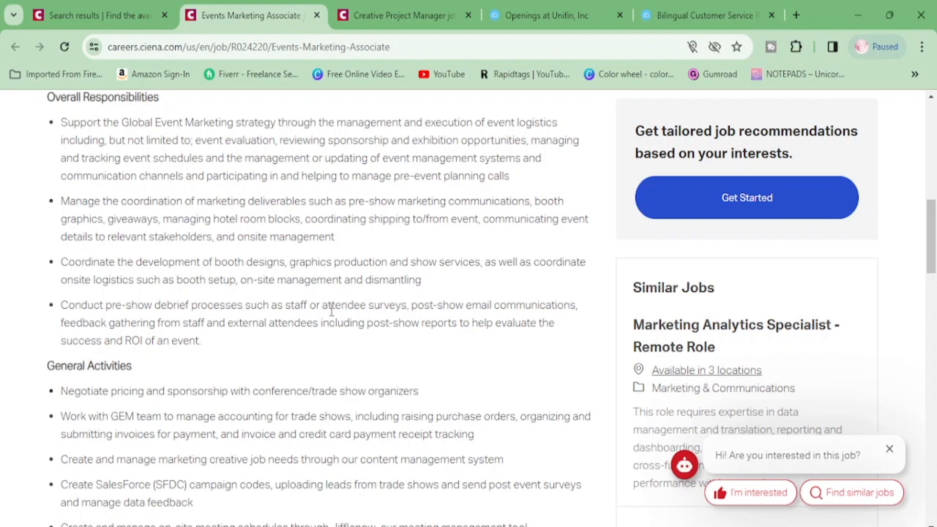
scroll("down", 3)
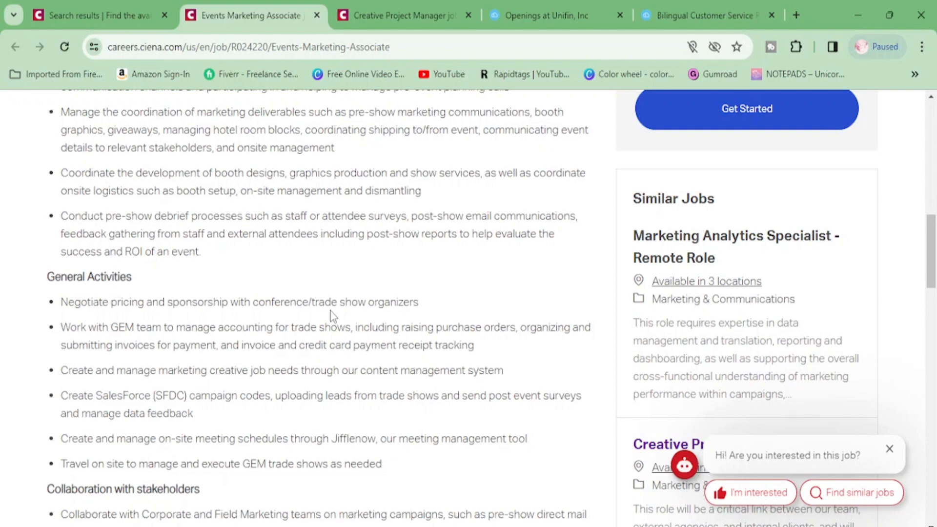
scroll("down", 3)
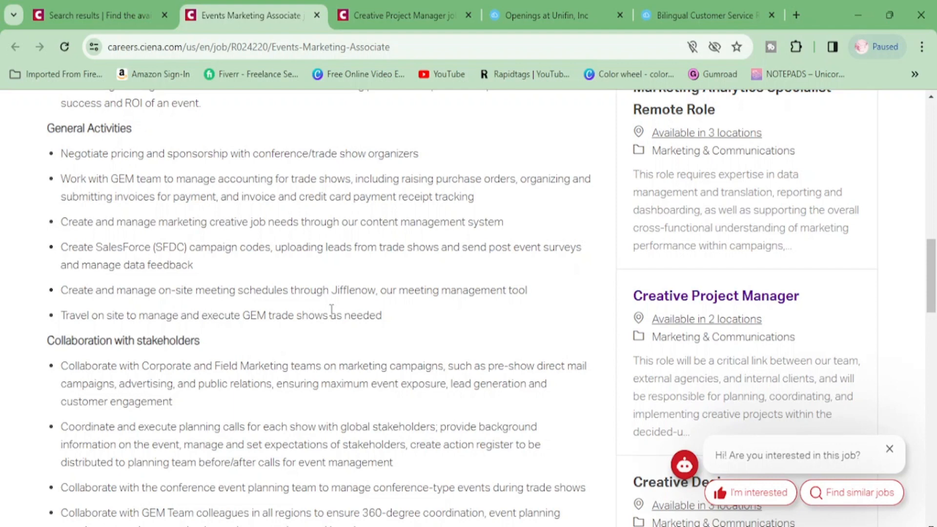
scroll("down", 3)
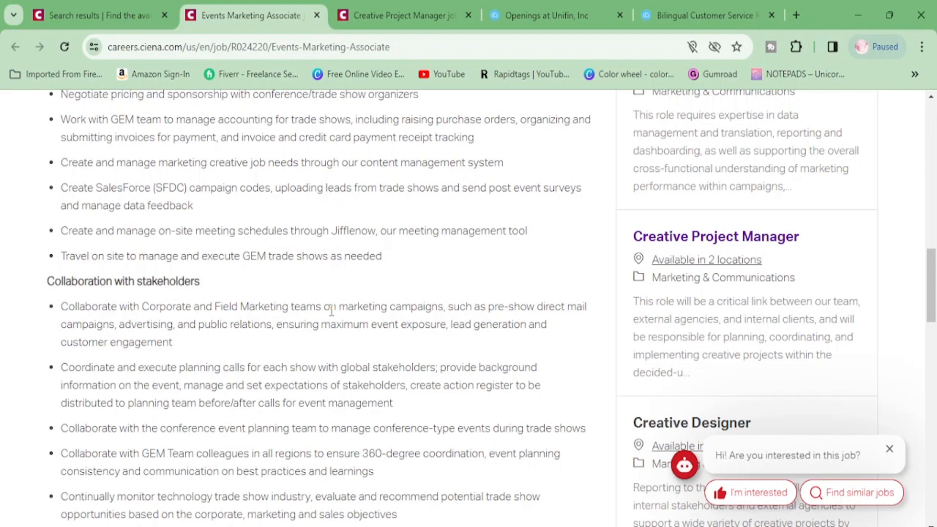
scroll("down", 3)
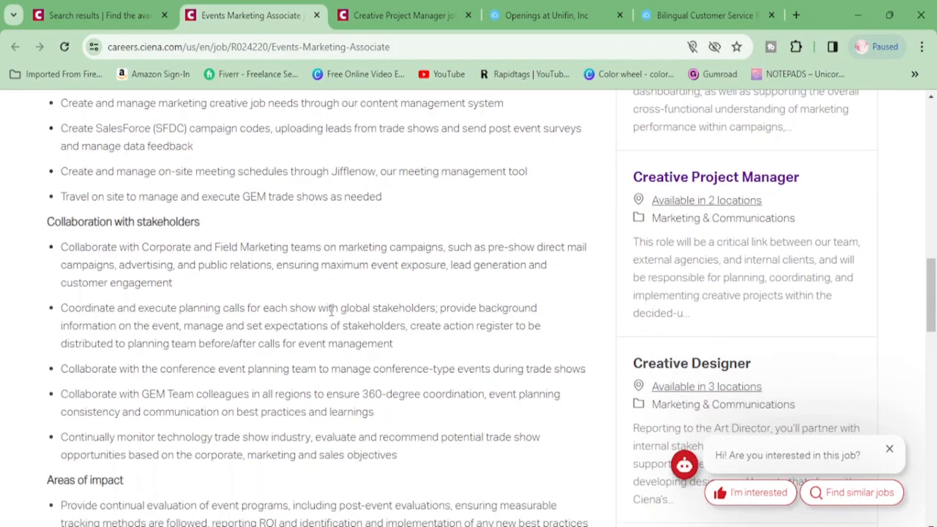
scroll("down", 3)
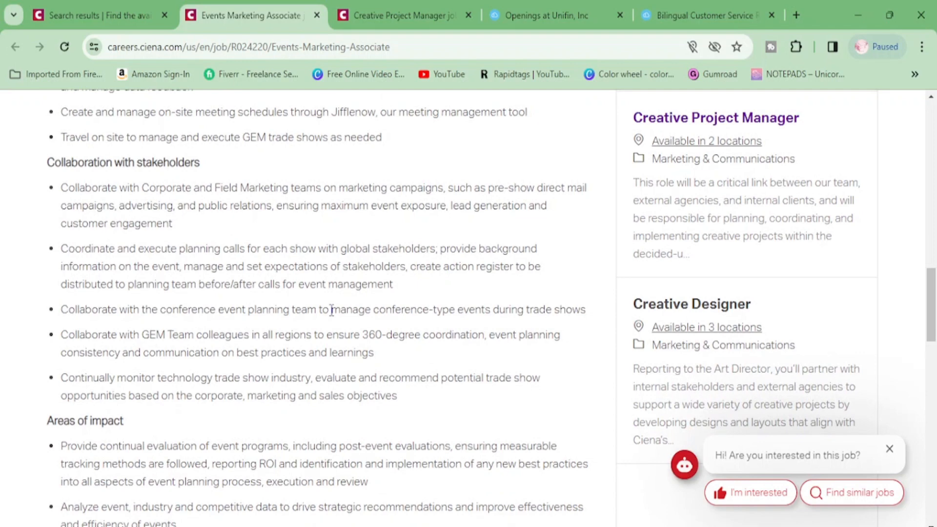
scroll("down", 3)
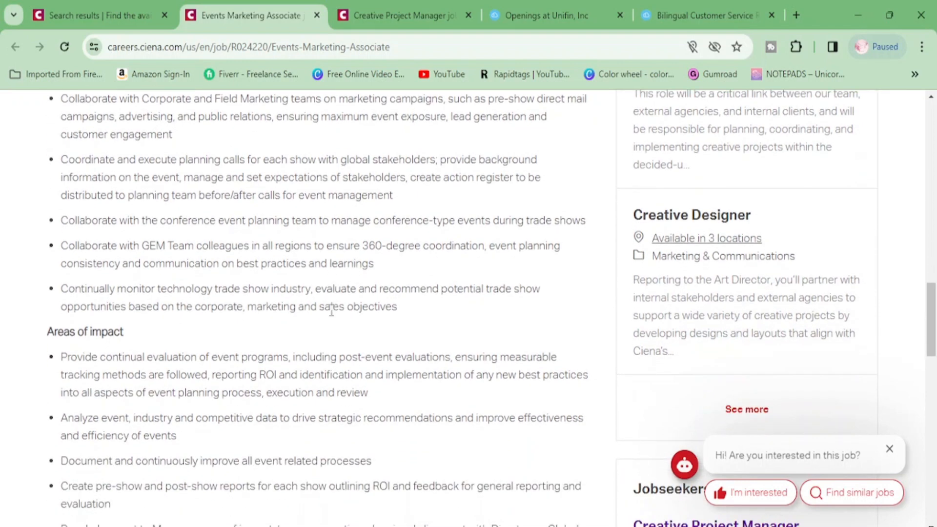
scroll("down", 3)
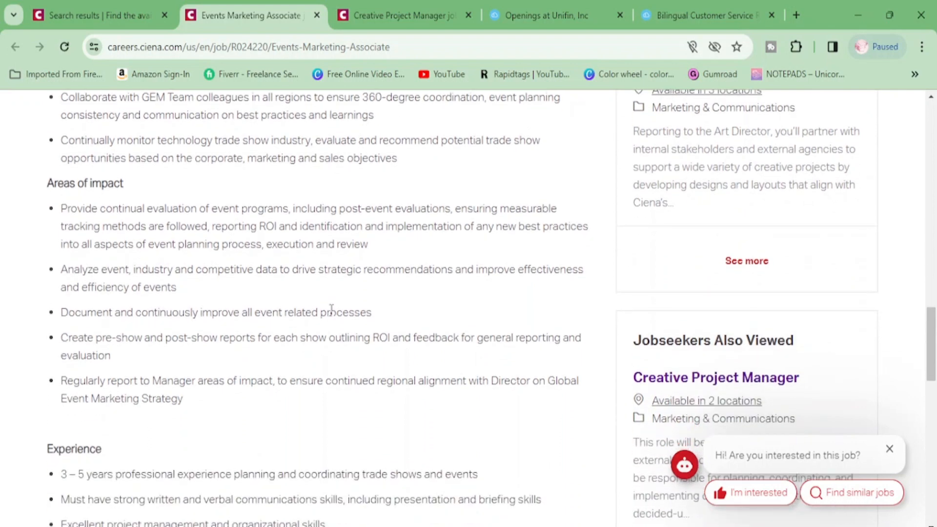
Read the Experience requirements list down to the equal-opportunity diversity statement.
scroll("down", 3)
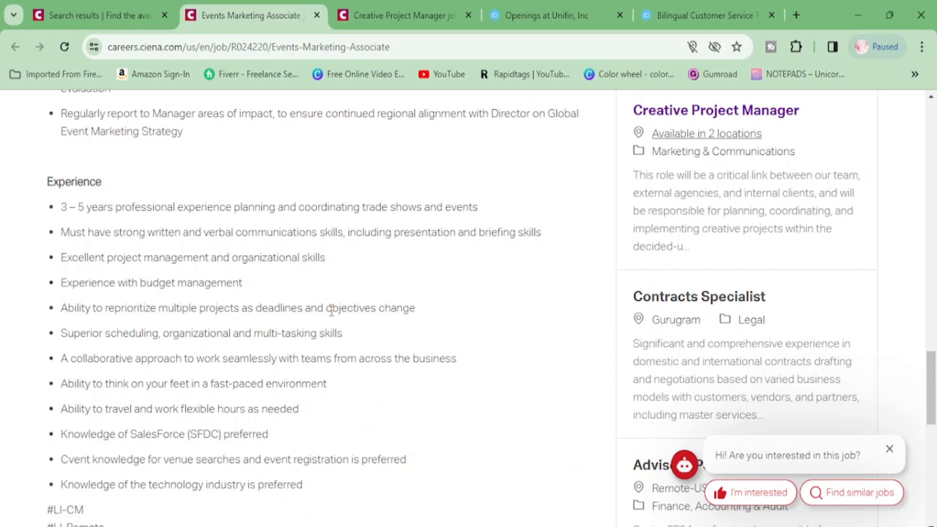
mouse_move(237, 338)
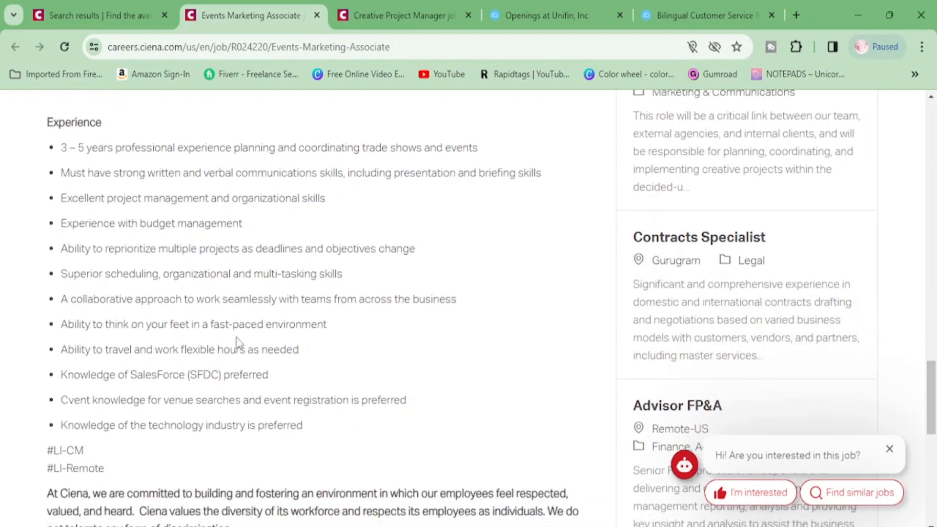
scroll("down", 3)
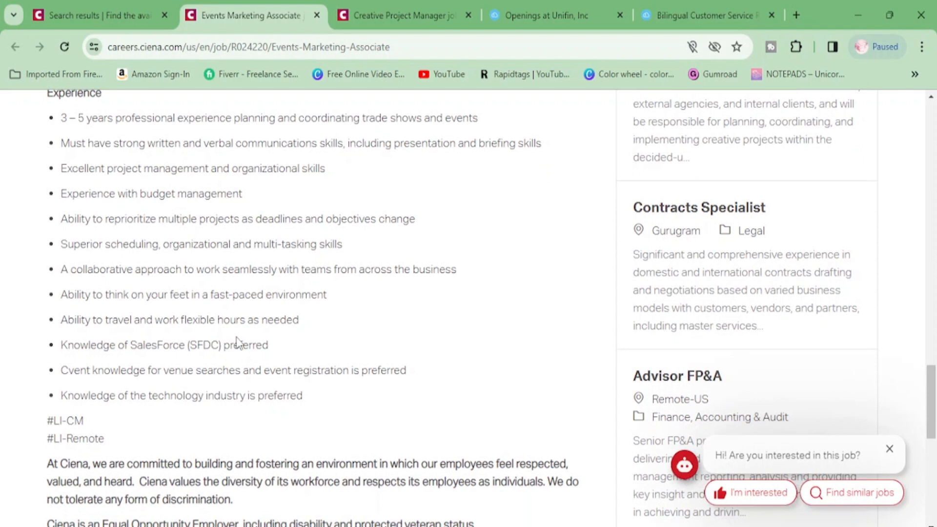
scroll("down", 3)
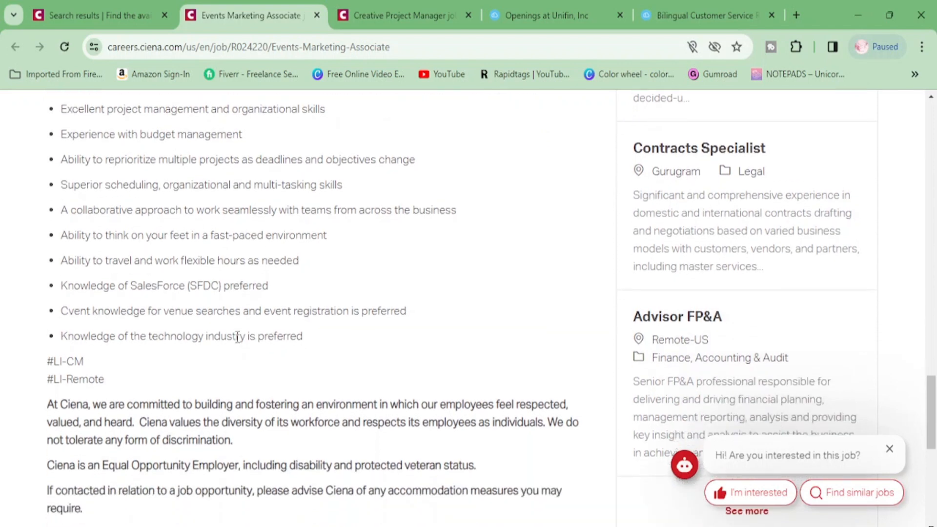
scroll("down", 3)
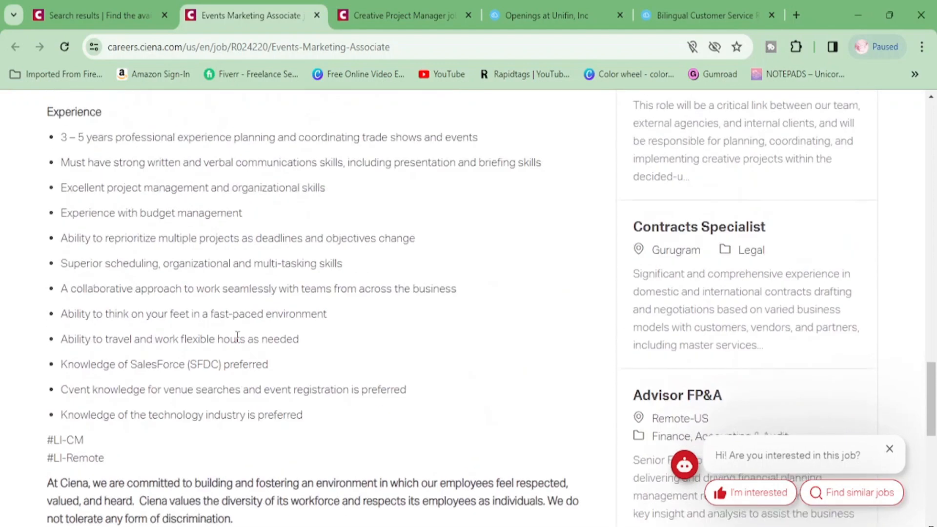
Switch to the Creative Project Manager posting and read down into its Responsibilities list.
left_click(403, 15)
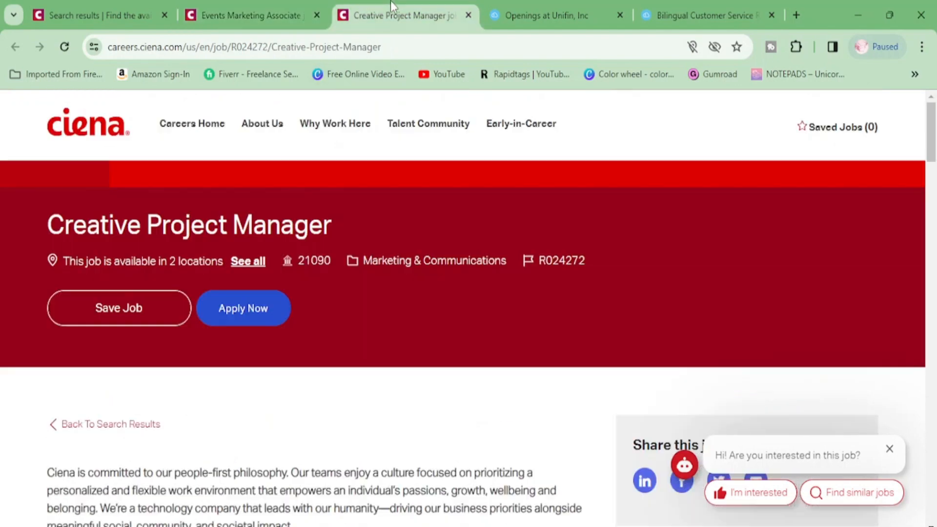
scroll("down", 3)
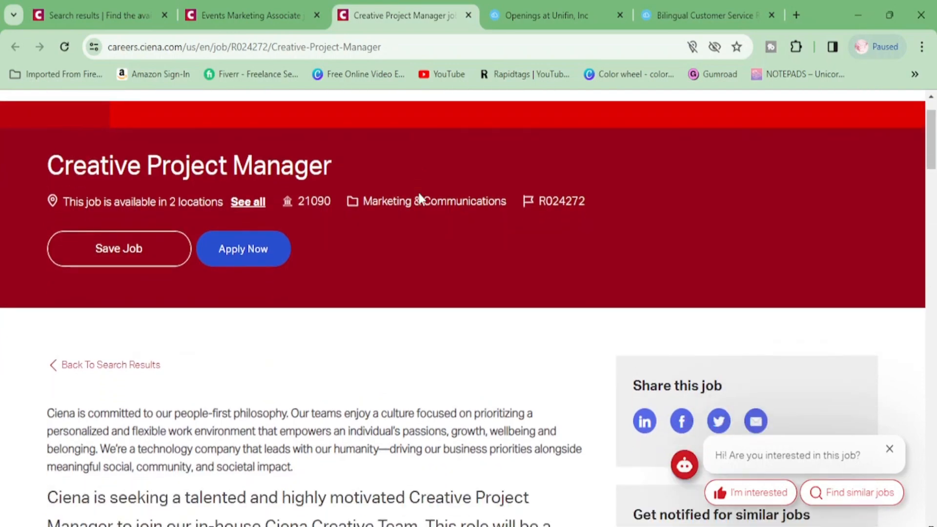
scroll("down", 3)
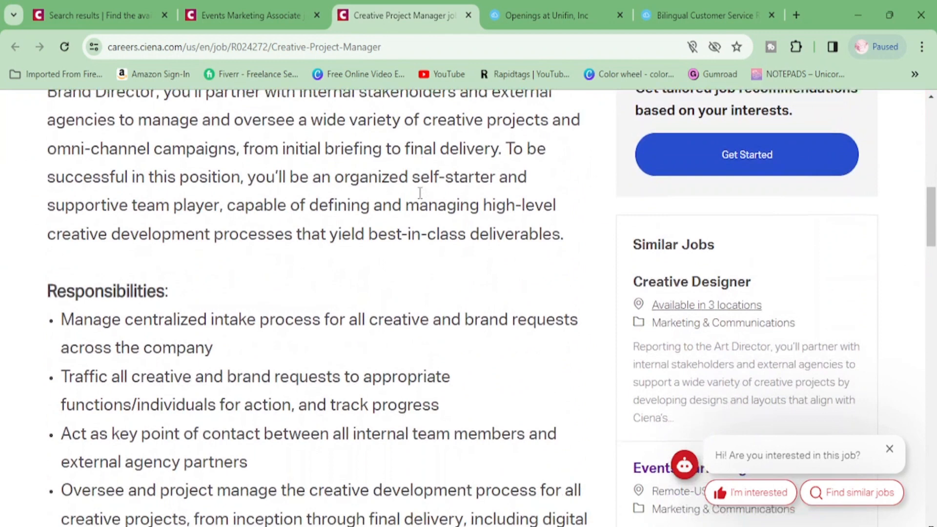
scroll("down", 3)
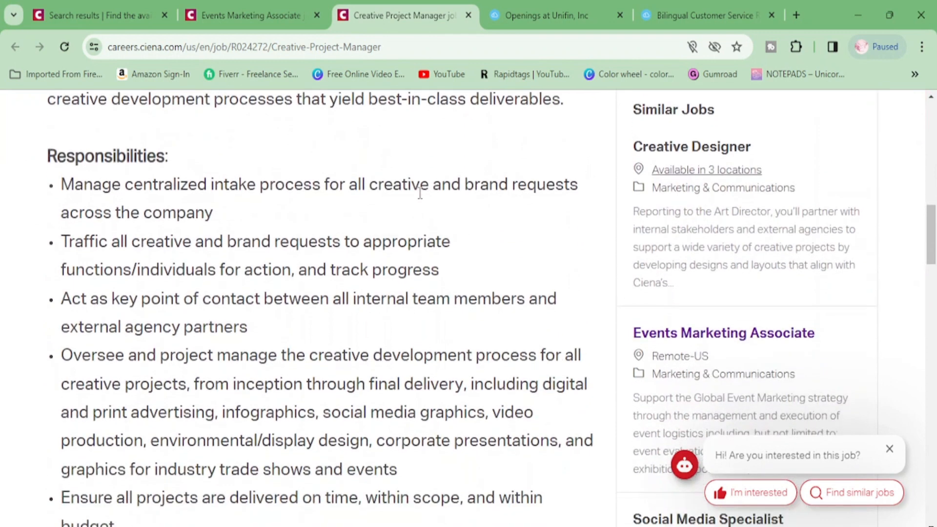
scroll("down", 3)
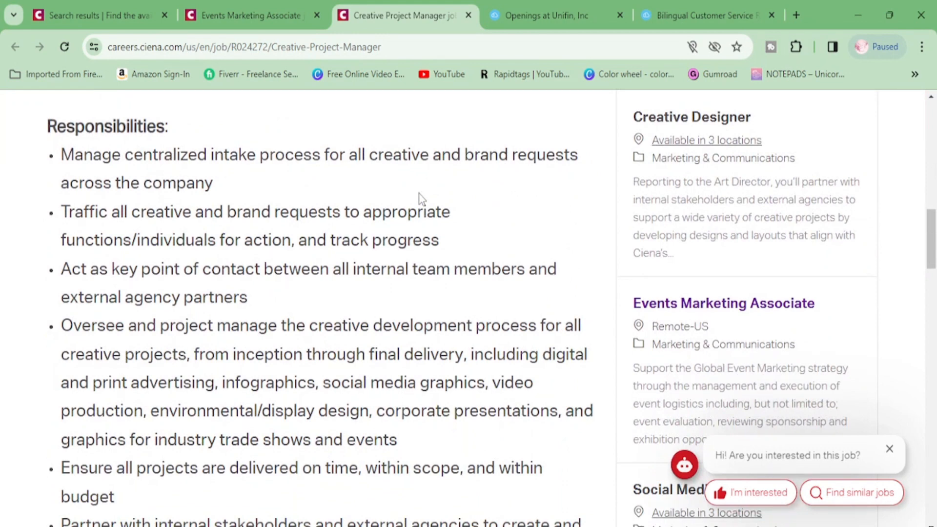
scroll("down", 3)
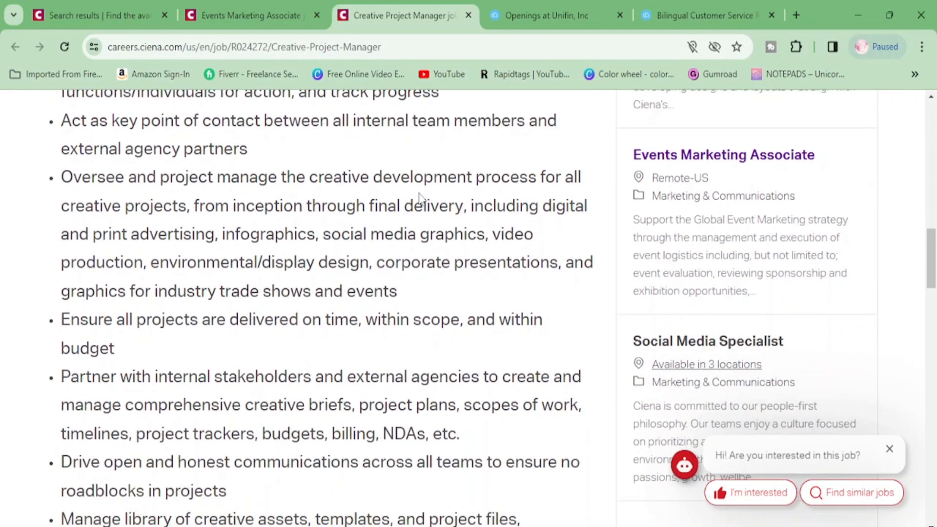
scroll("down", 3)
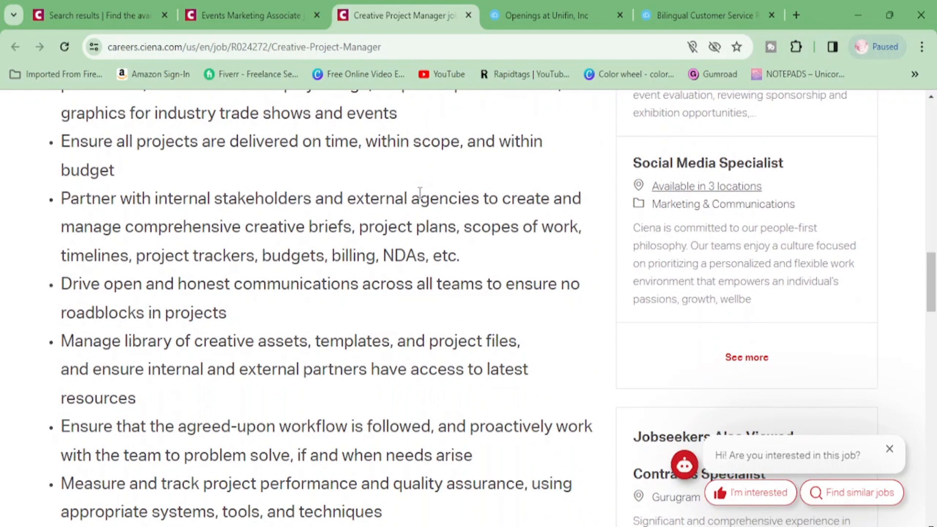
Continue through the remaining responsibilities to the start of the Requirements list.
scroll("down", 3)
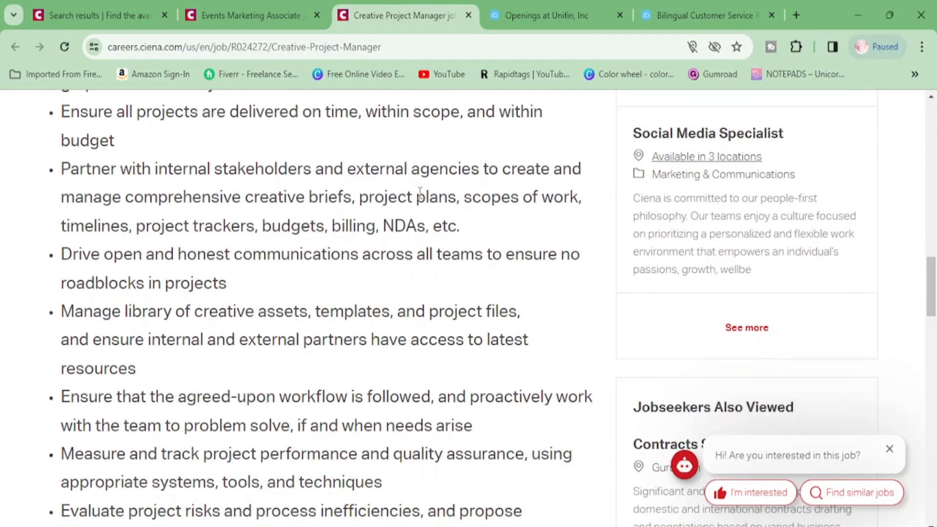
scroll("down", 3)
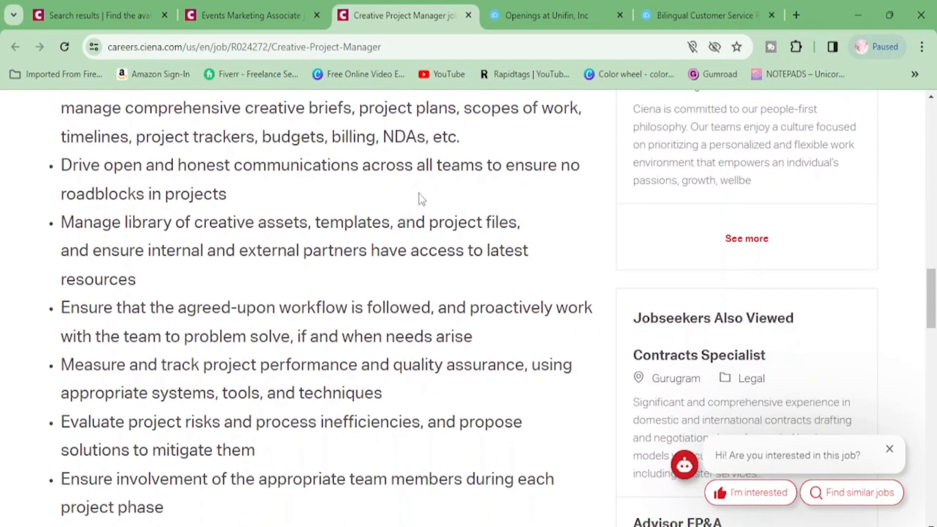
scroll("down", 3)
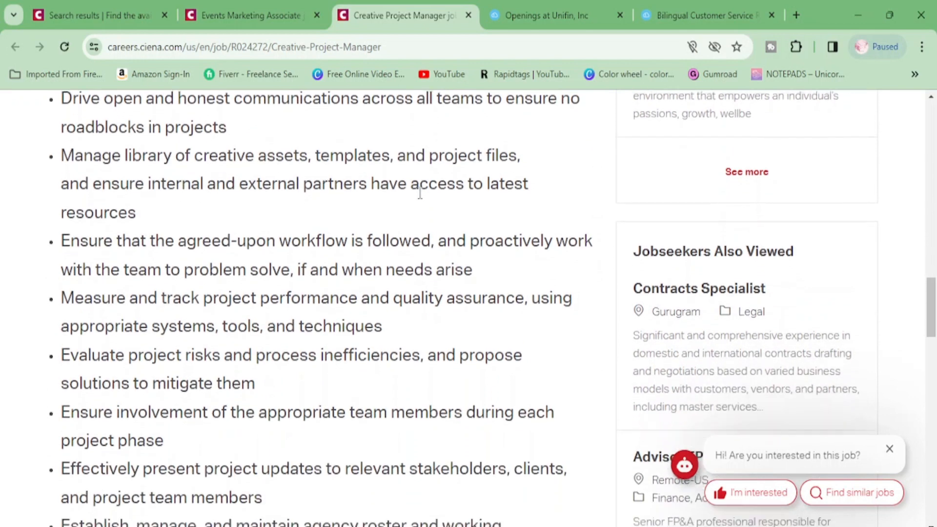
scroll("down", 3)
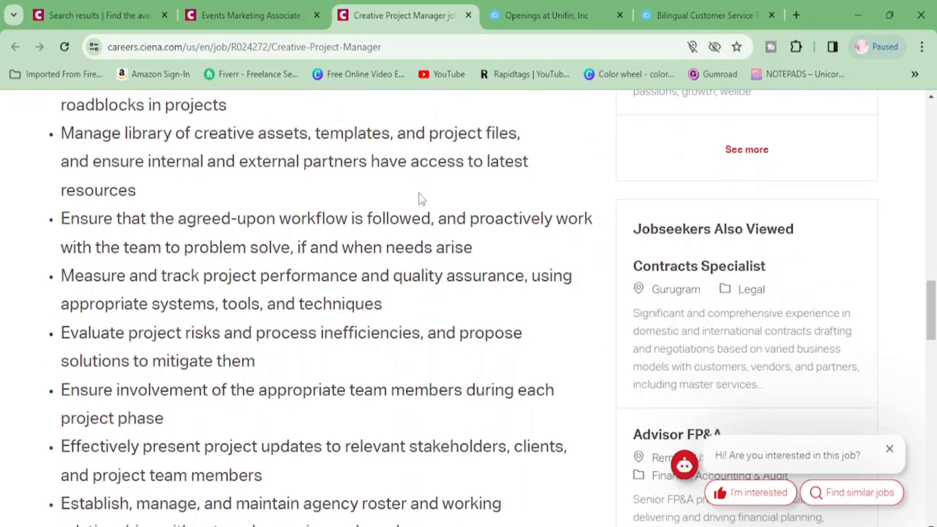
scroll("down", 3)
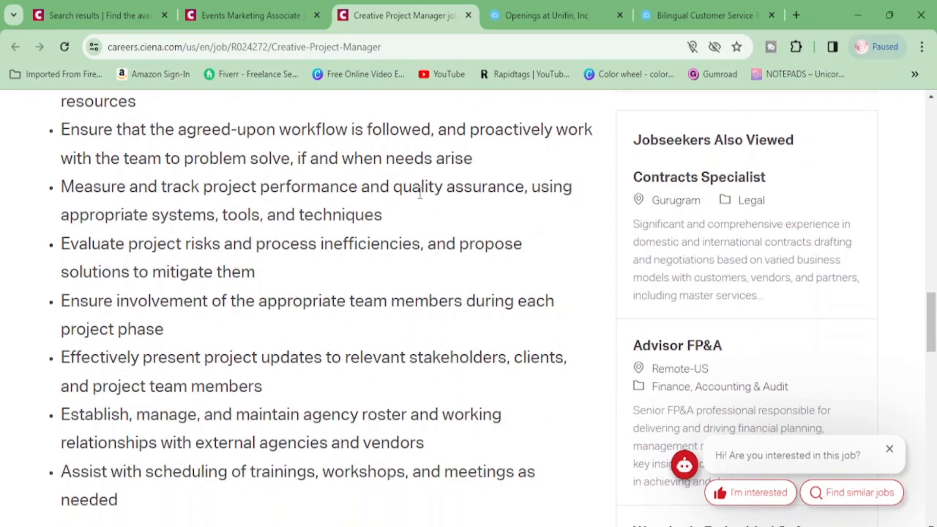
scroll("down", 3)
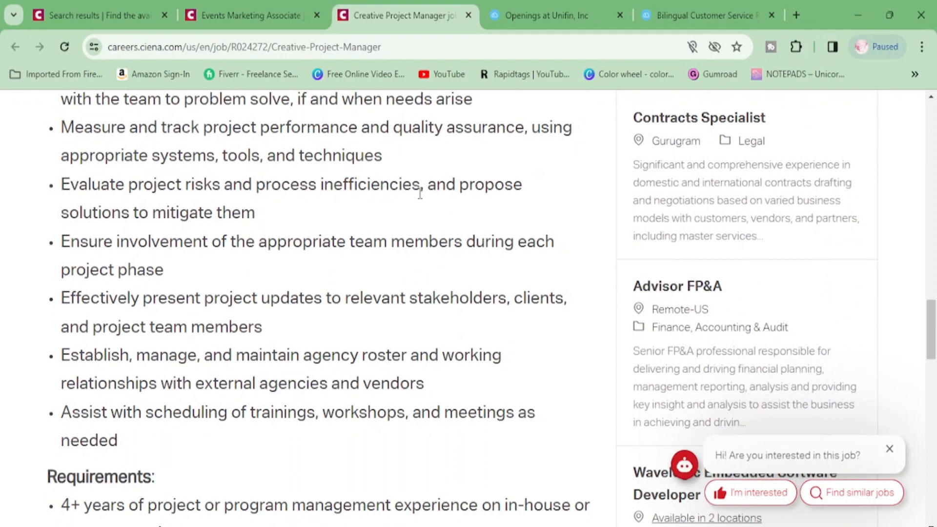
scroll("down", 3)
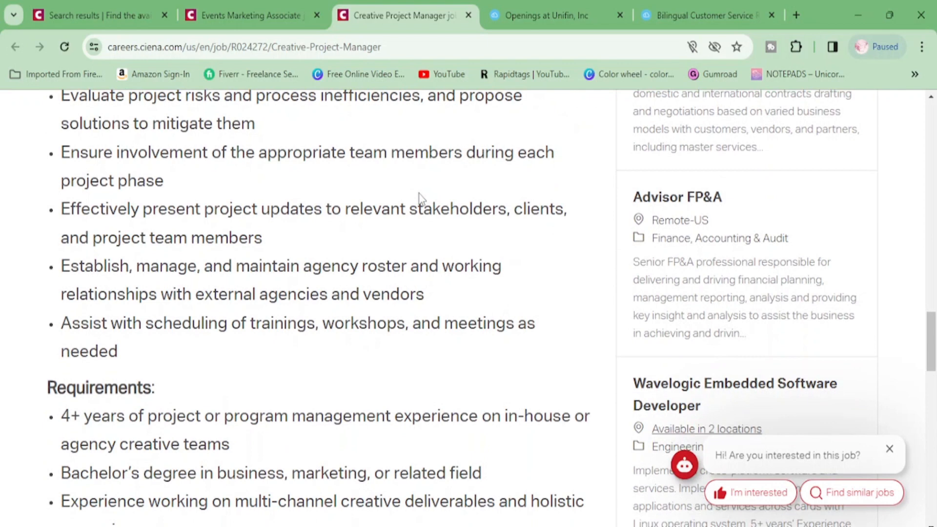
scroll("down", 3)
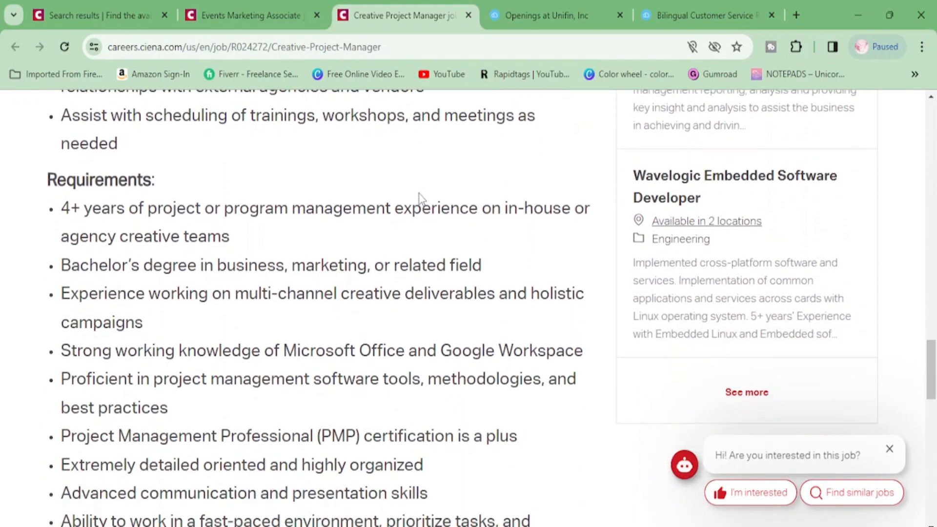
Read the Creative Project Manager qualifications to the end, then switch to the 'Openings at Unifin, Inc' page.
scroll("down", 3)
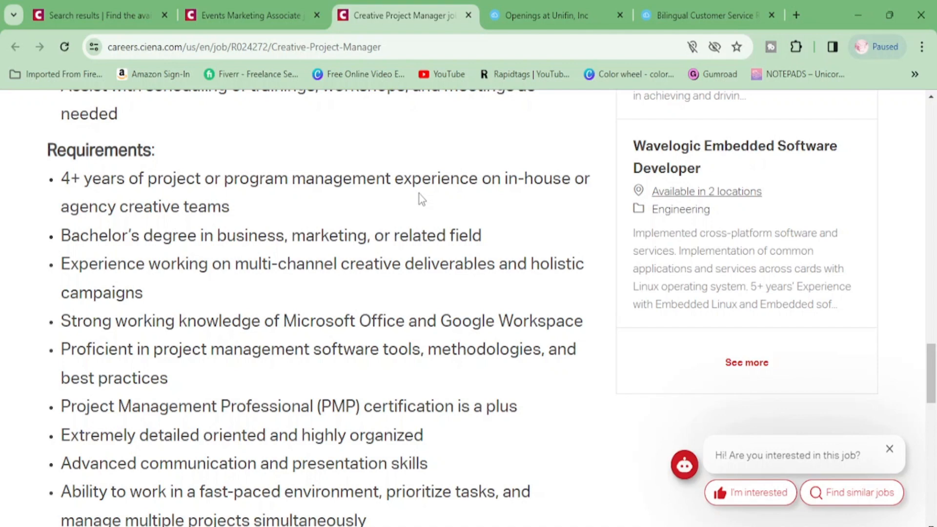
scroll("down", 3)
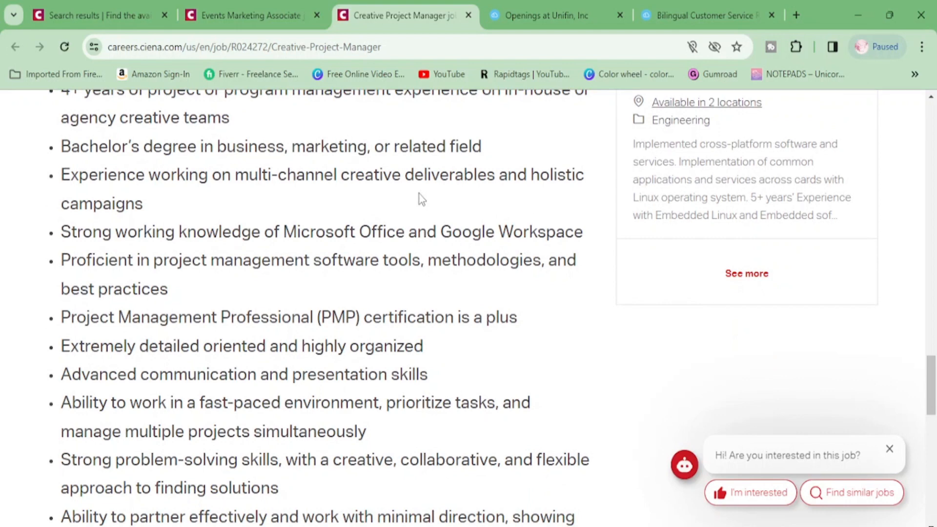
scroll("down", 3)
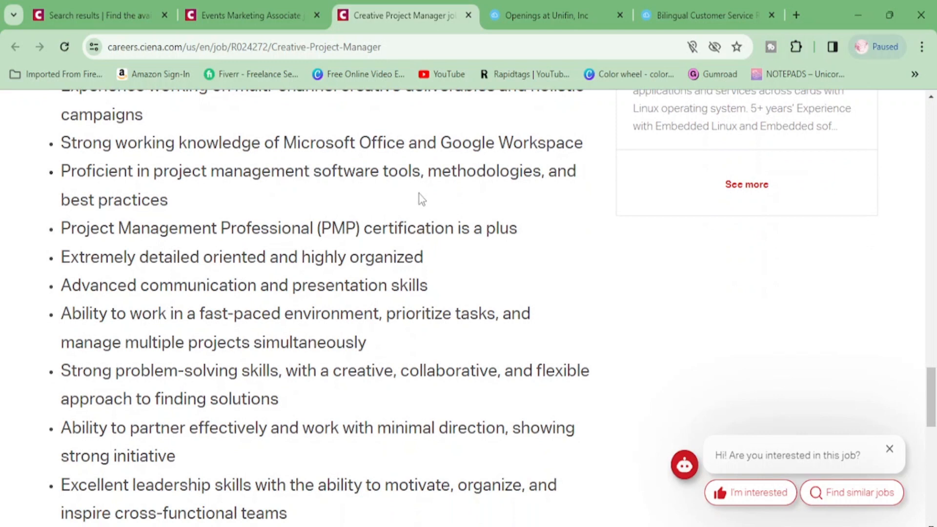
scroll("down", 3)
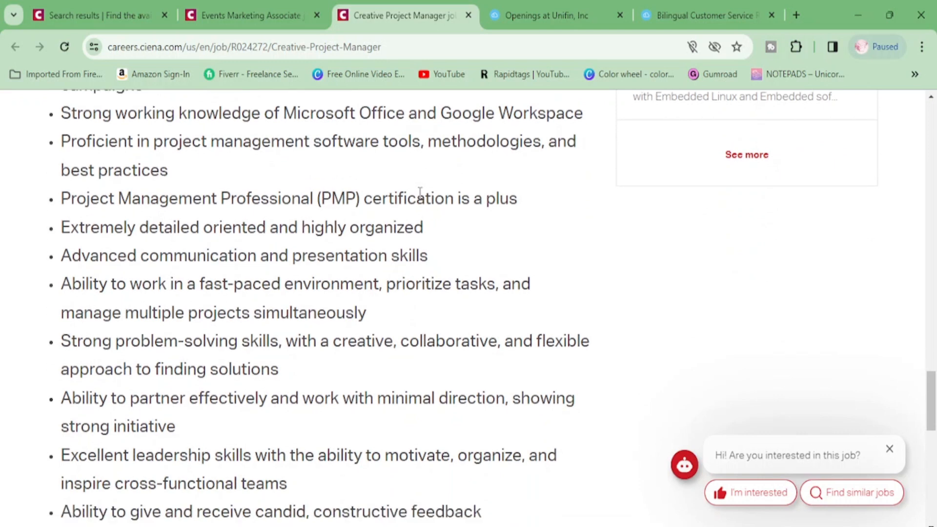
scroll("down", 3)
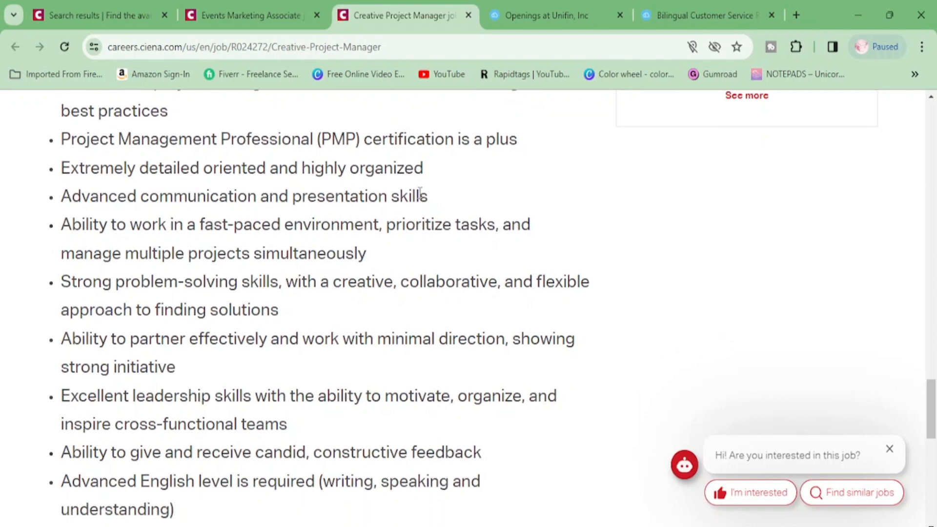
scroll("down", 3)
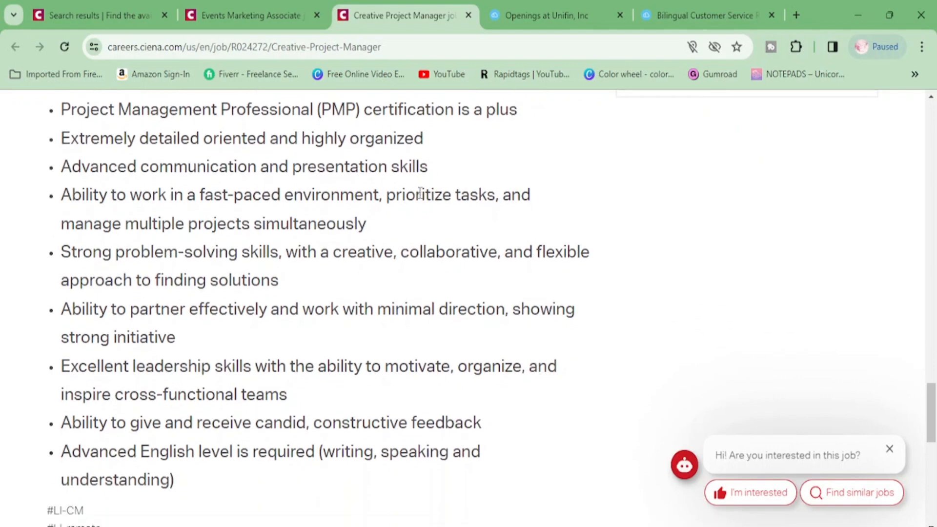
scroll("down", 3)
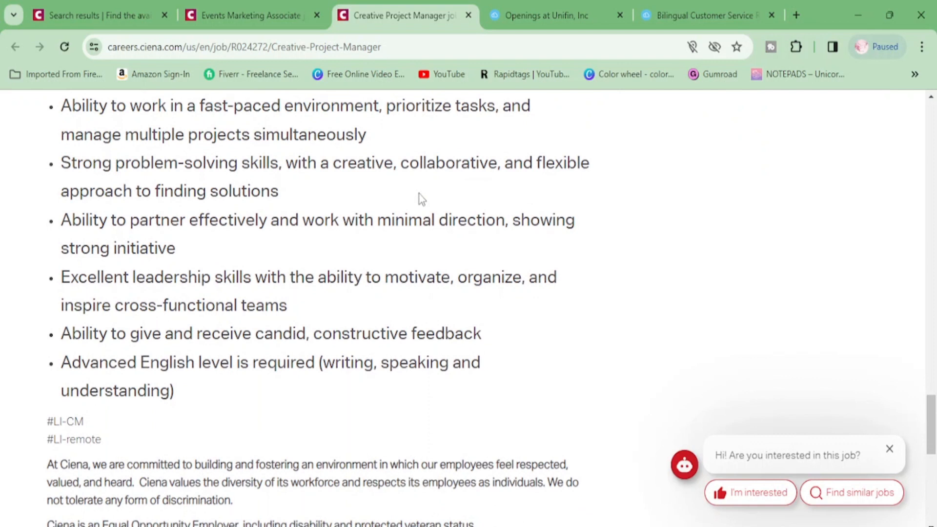
scroll("down", 3)
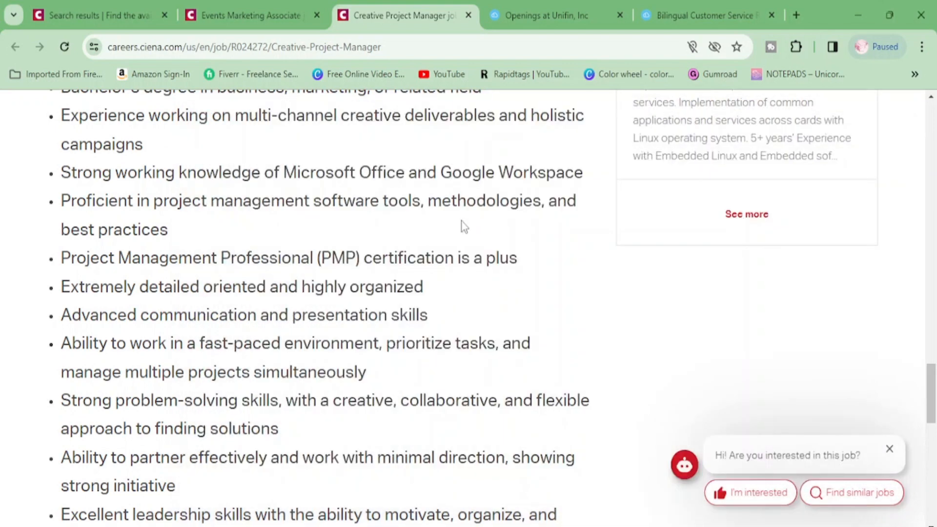
left_click(556, 14)
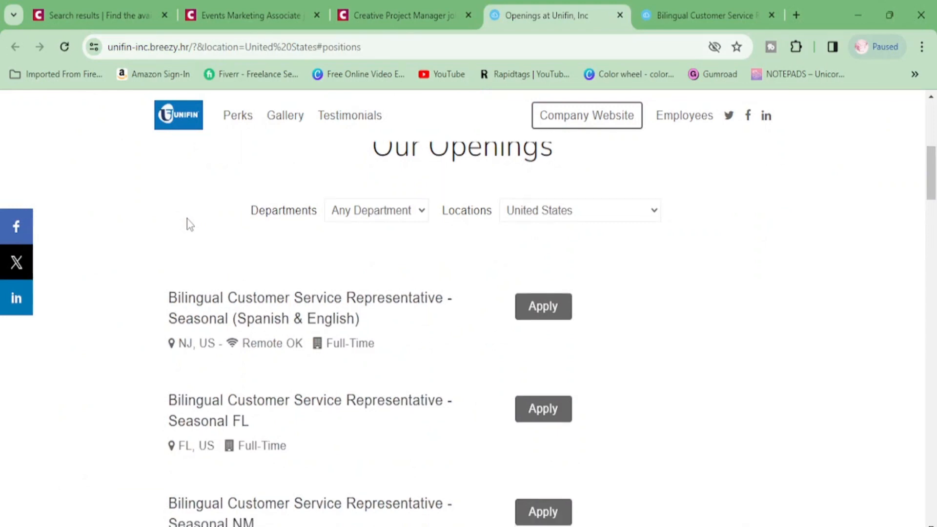
scroll("down", 3)
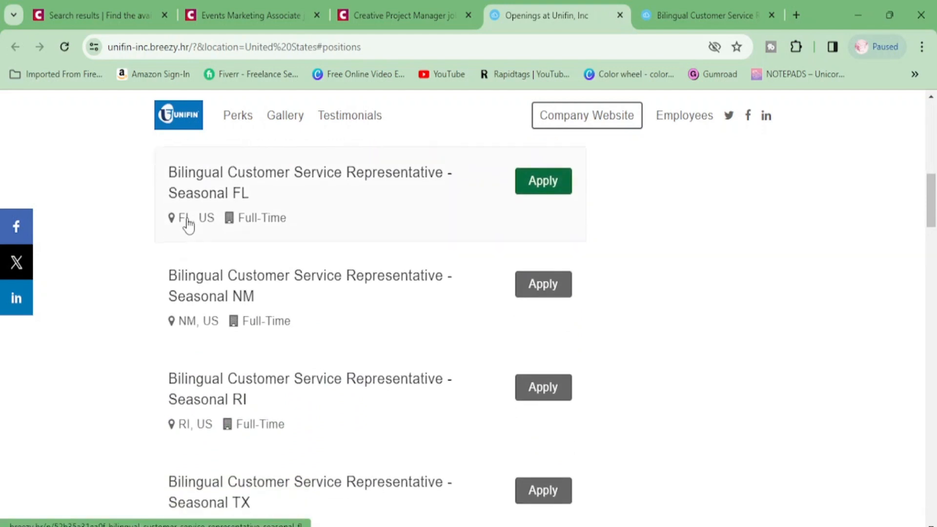
scroll("down", 3)
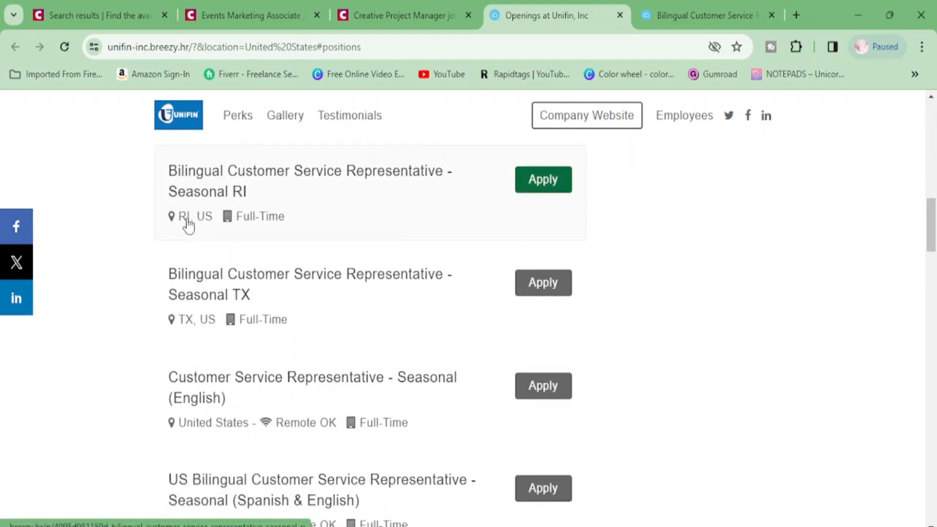
scroll("down", 3)
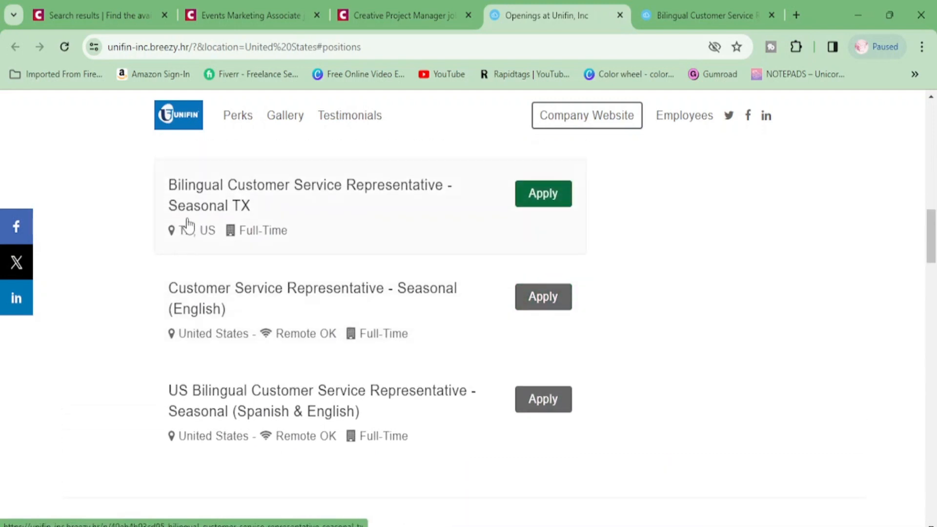
mouse_move(273, 296)
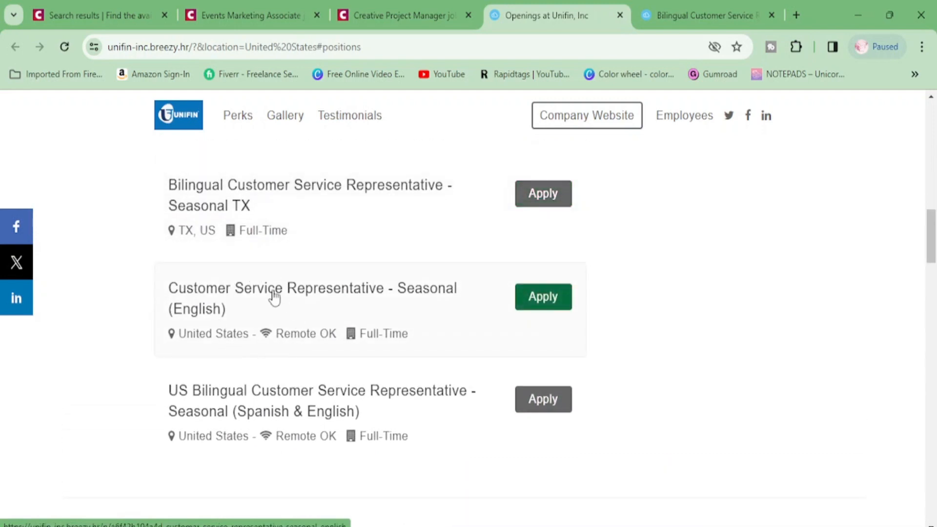
scroll("down", 3)
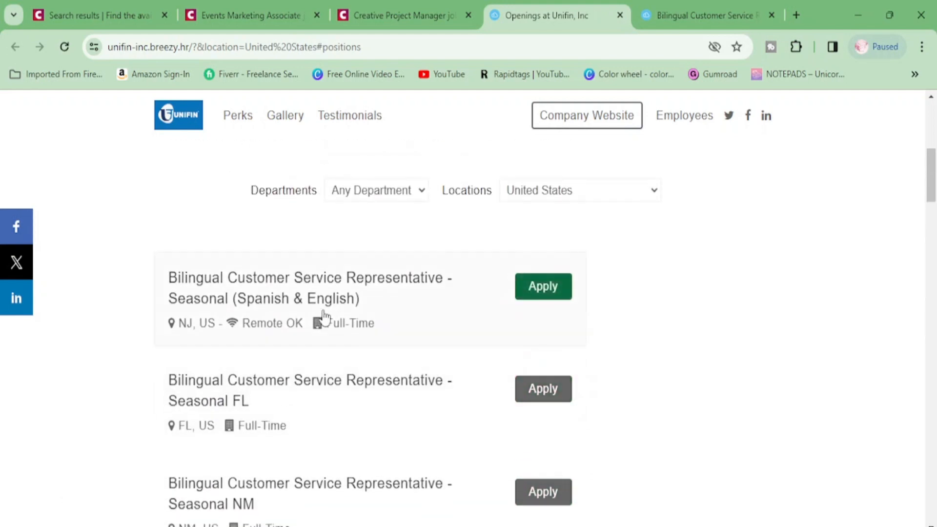
scroll("up", 3)
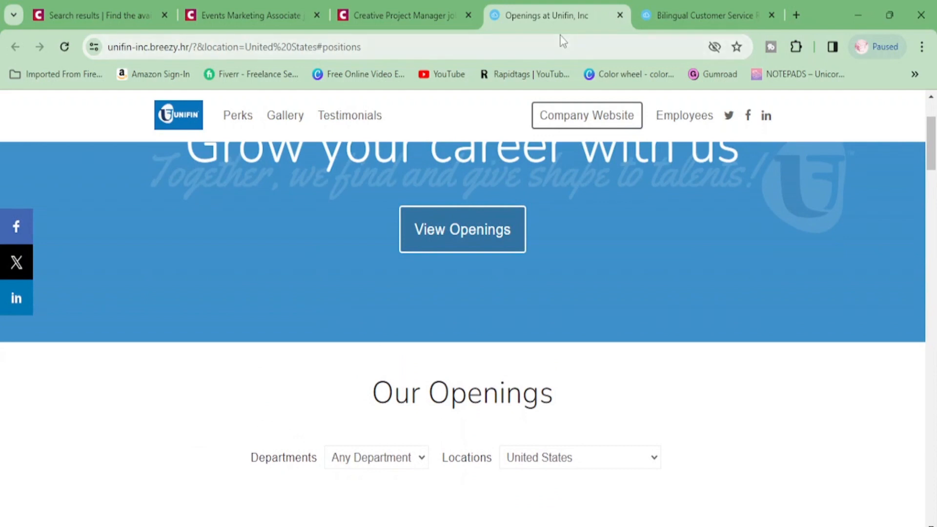
Open the Bilingual Customer Service Representative – Seasonal posting and close the Notepad window covering it.
left_click(704, 15)
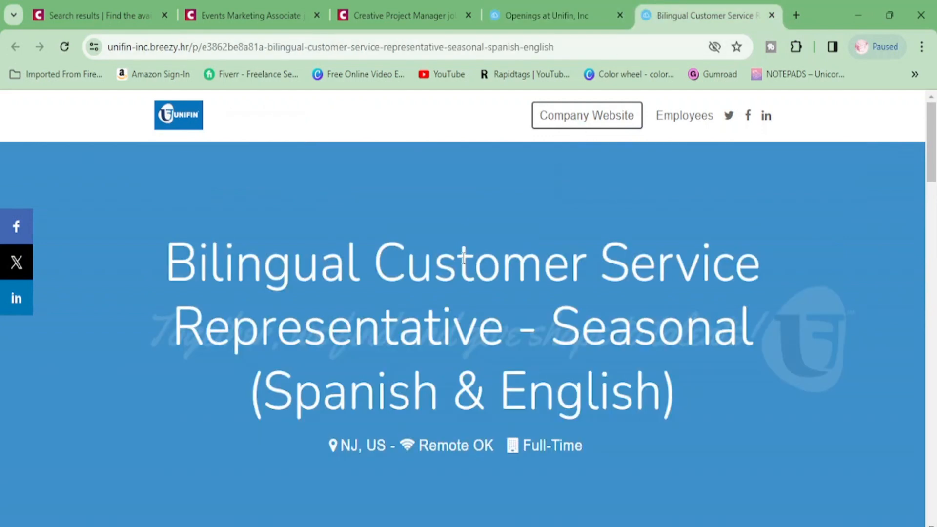
scroll("down", 3)
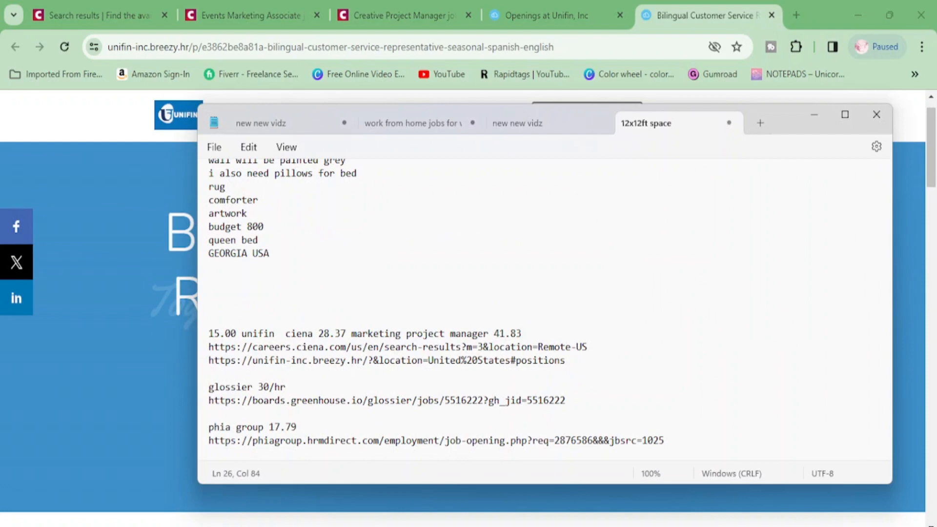
left_click(877, 114)
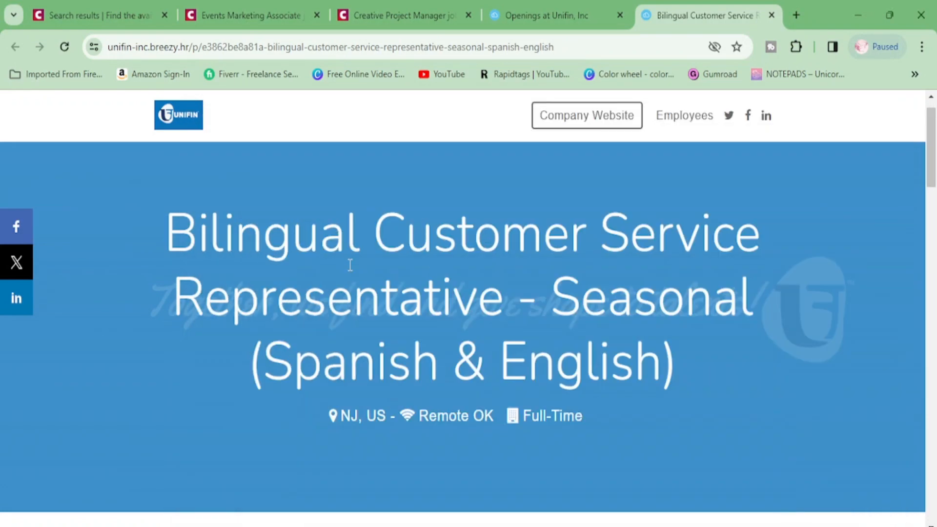
scroll("down", 3)
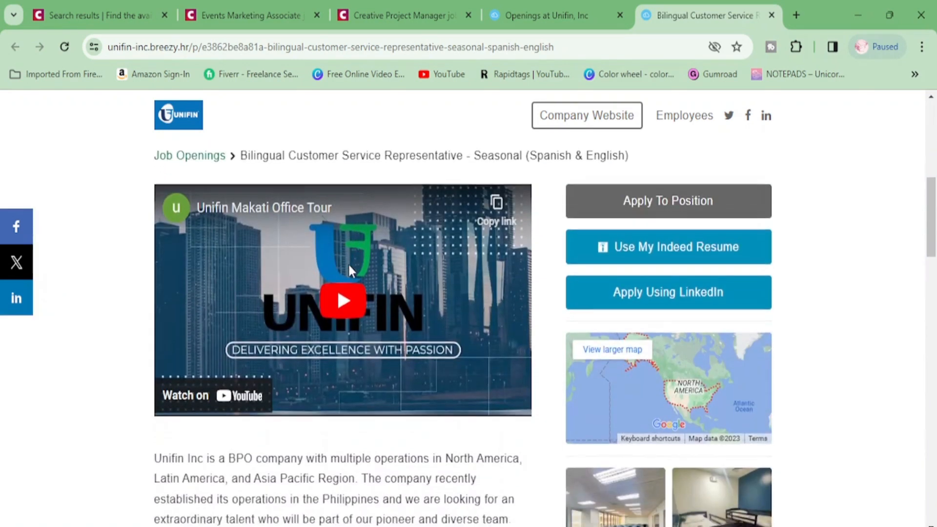
scroll("down", 3)
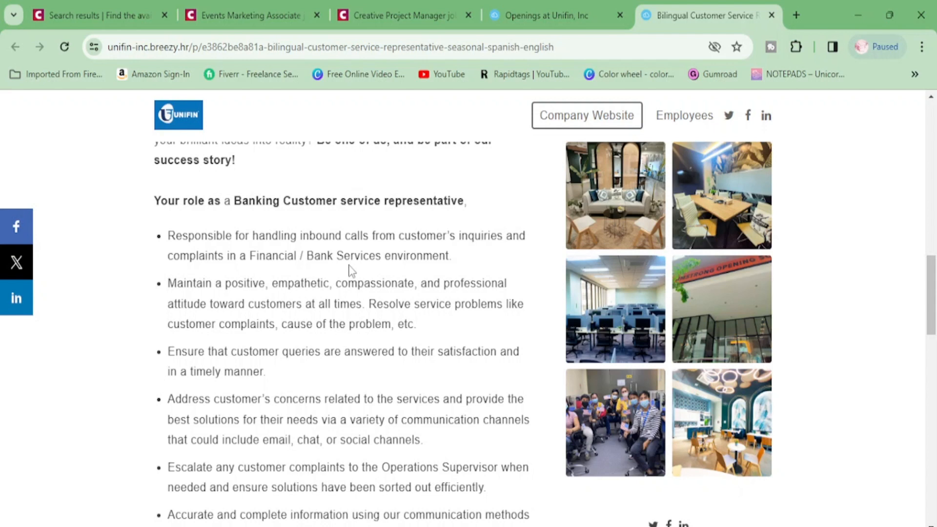
scroll("down", 3)
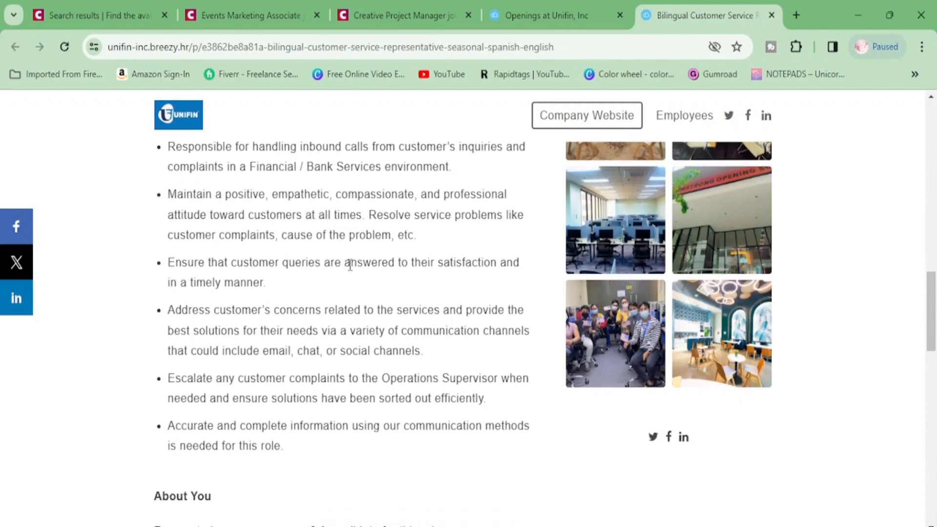
scroll("down", 3)
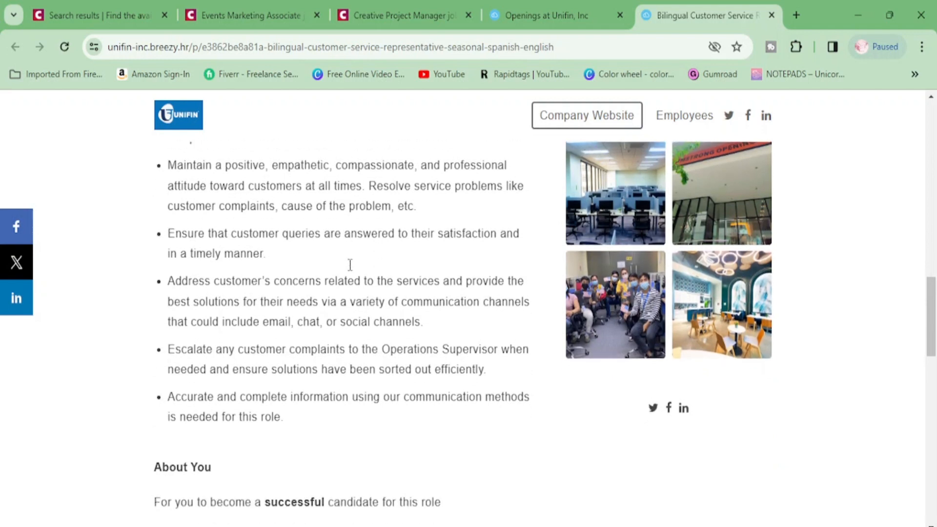
scroll("down", 3)
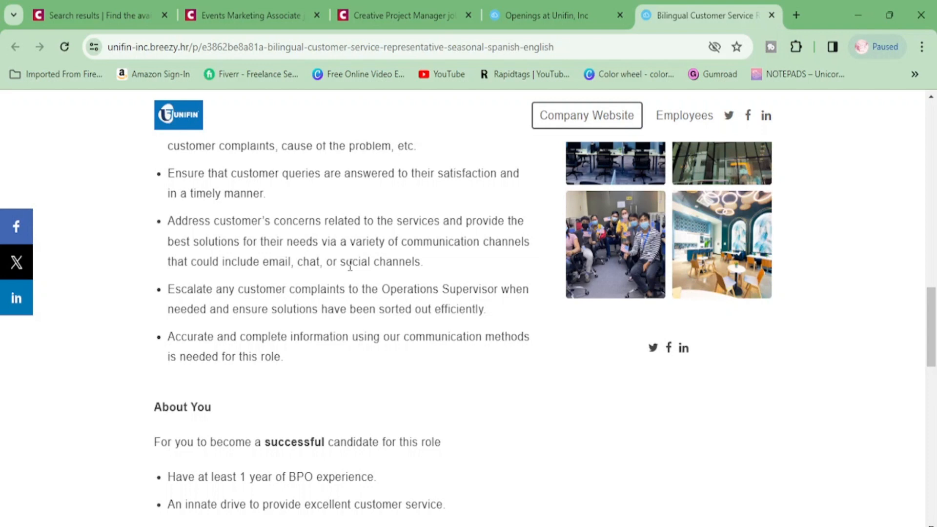
scroll("down", 3)
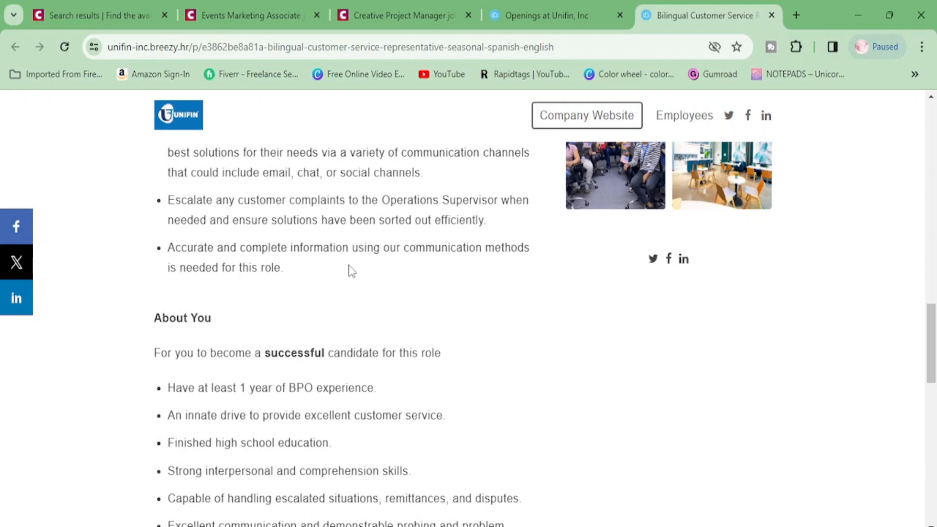
scroll("down", 3)
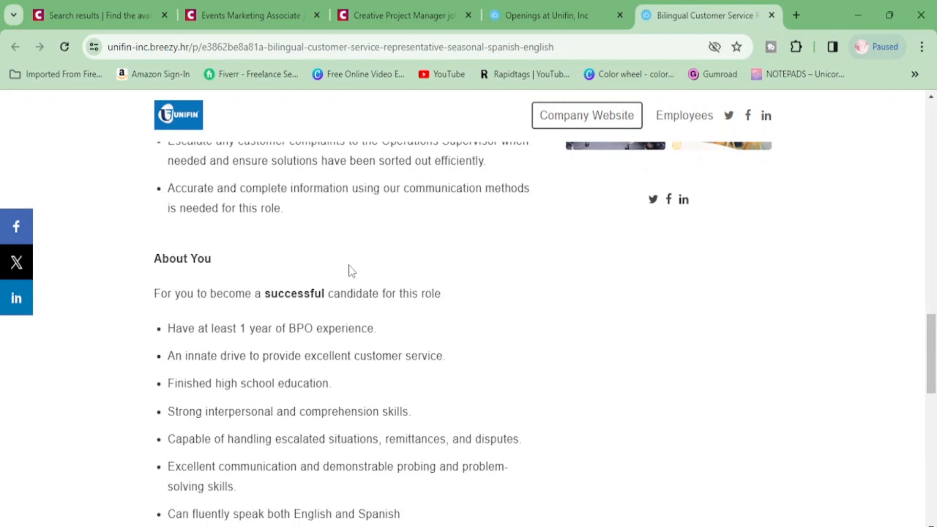
scroll("down", 3)
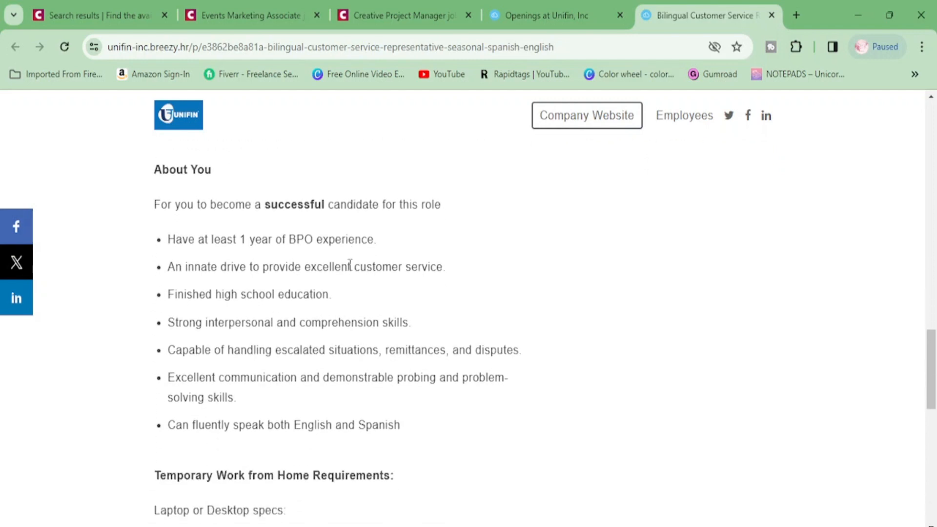
scroll("down", 3)
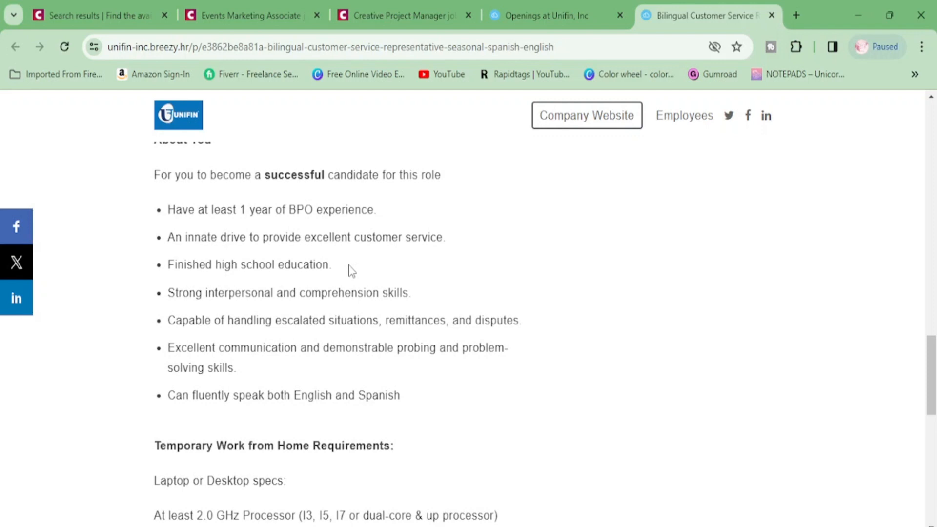
scroll("down", 3)
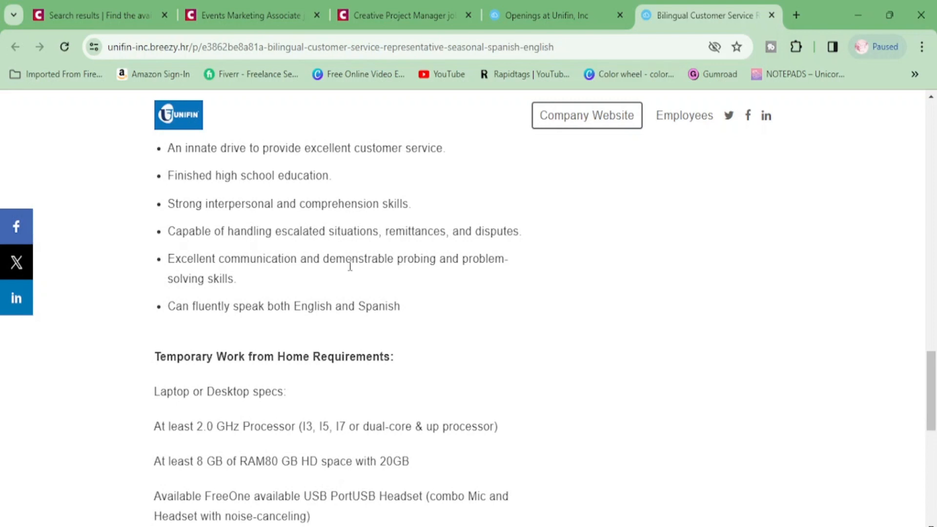
scroll("down", 3)
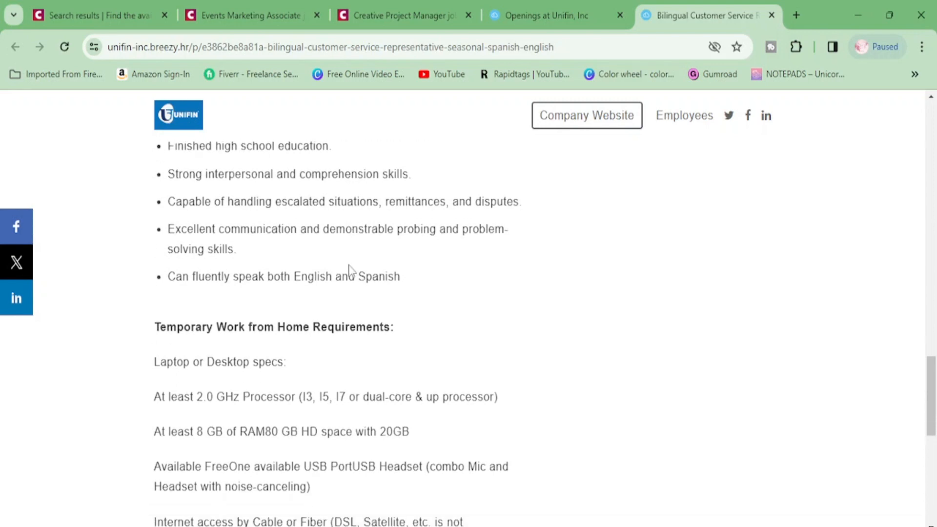
scroll("down", 3)
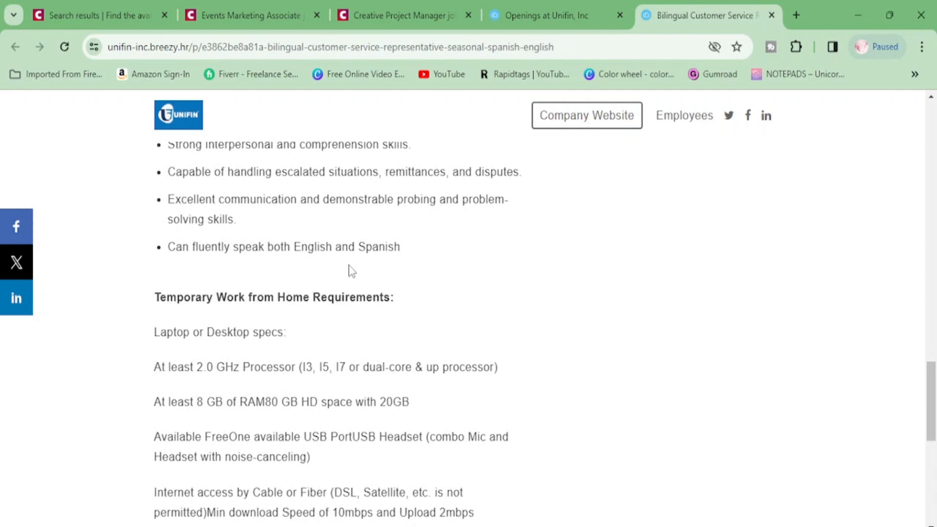
scroll("down", 3)
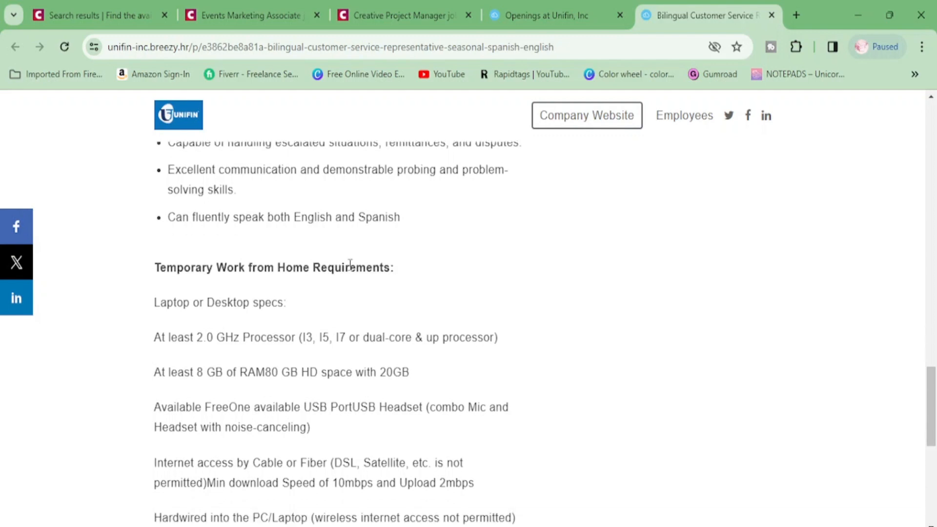
scroll("up", 3)
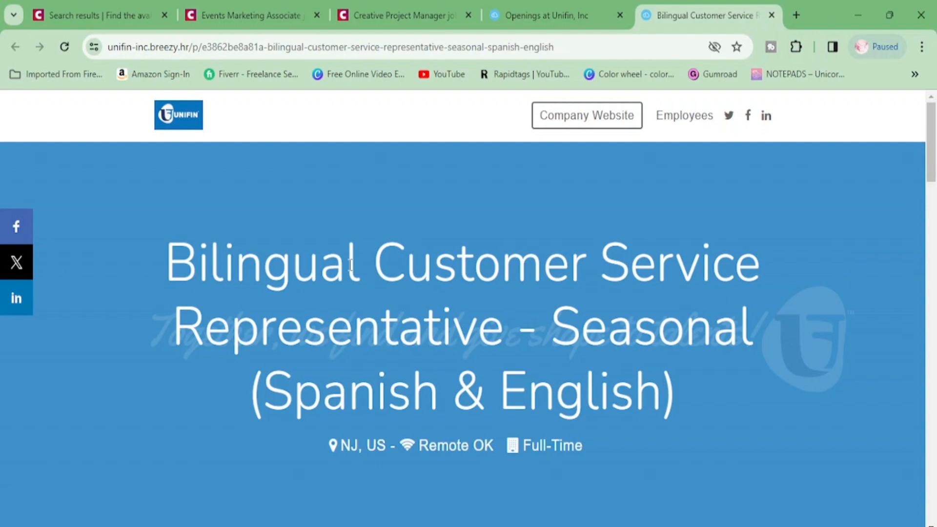
mouse_move(593, 473)
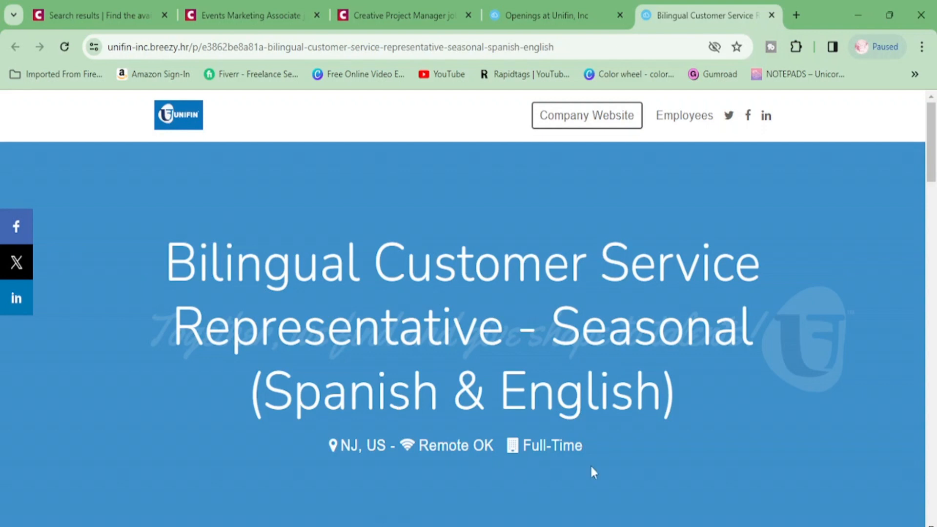